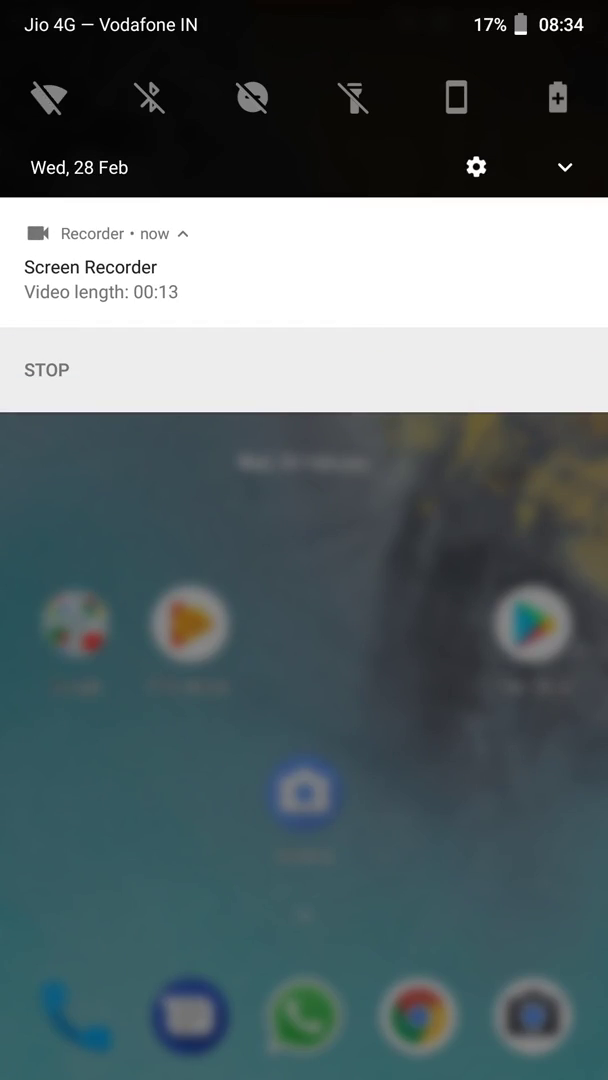
Enter Settings from the shade gear, go into System and dismiss the model/hardware details in About phone.
left_click(476, 168)
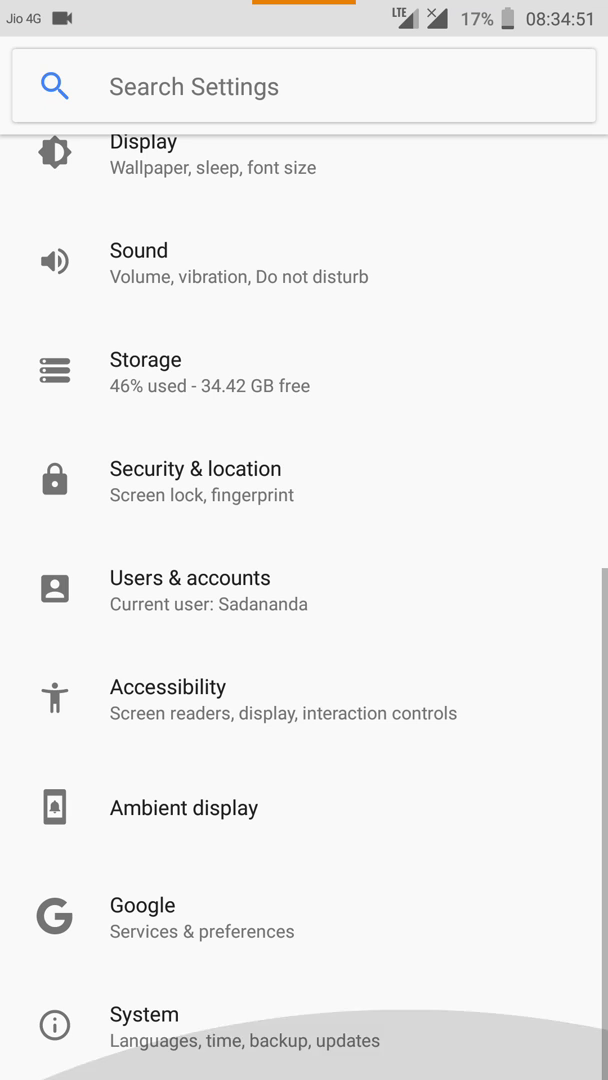
left_click(394, 1028)
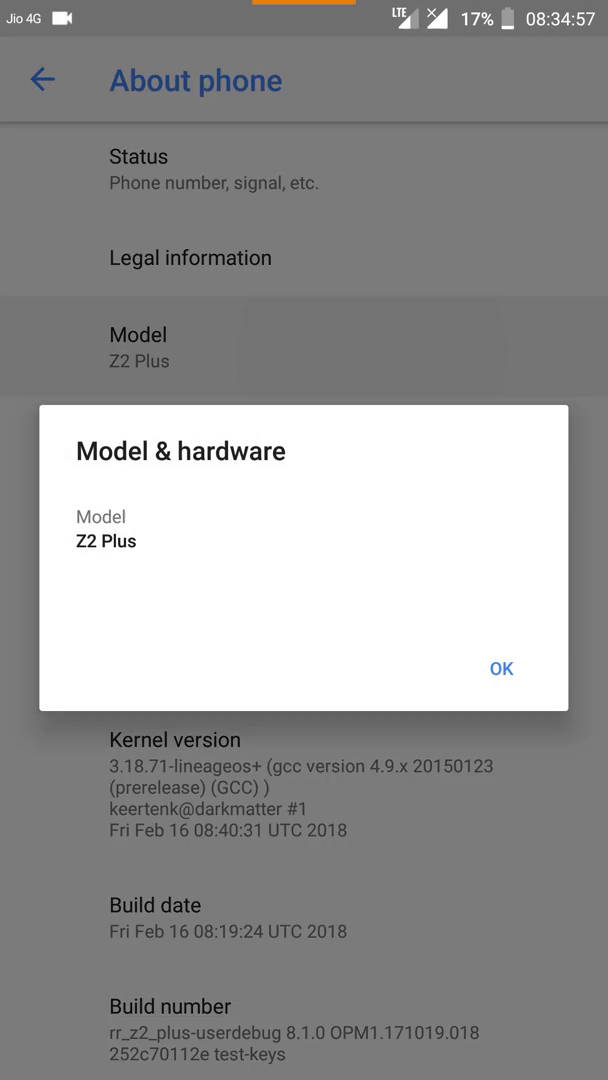
left_click(500, 668)
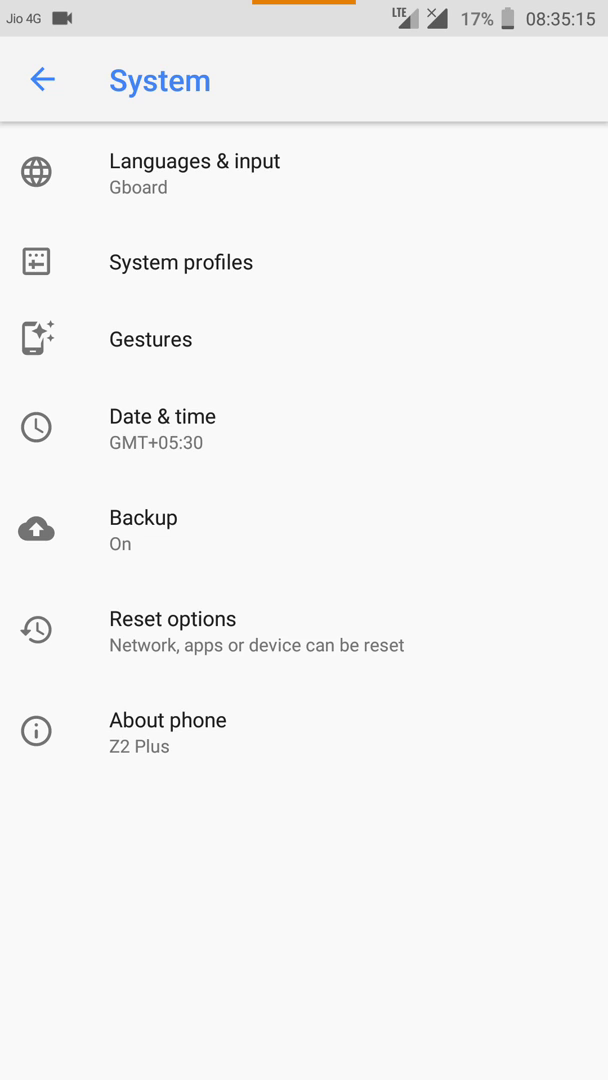
Back out of System and scroll the main list past Network & Internet, Configurations and Battery.
left_click(40, 80)
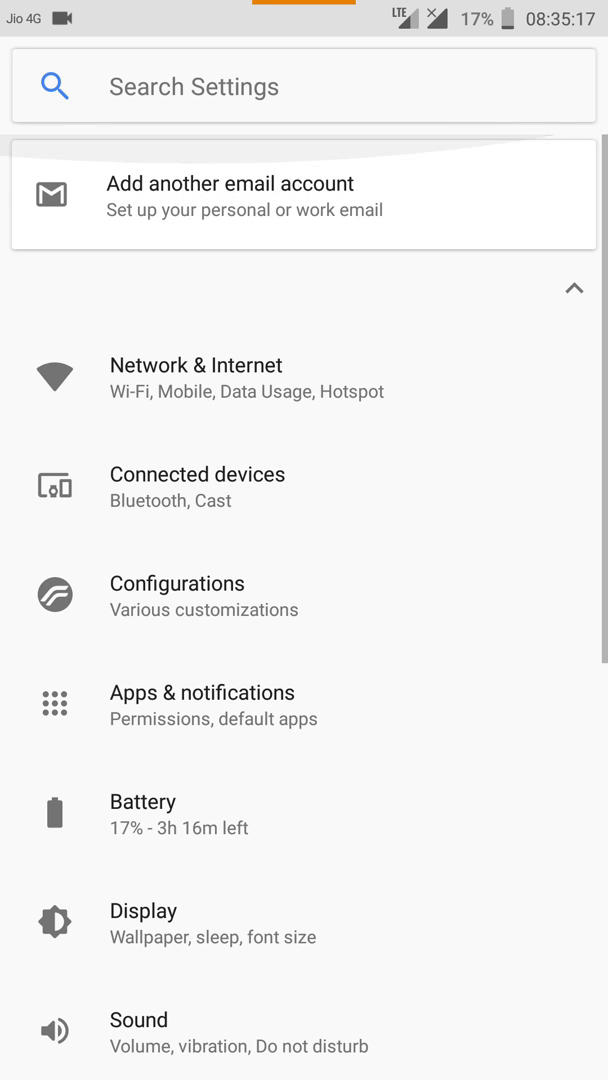
scroll("down", 3)
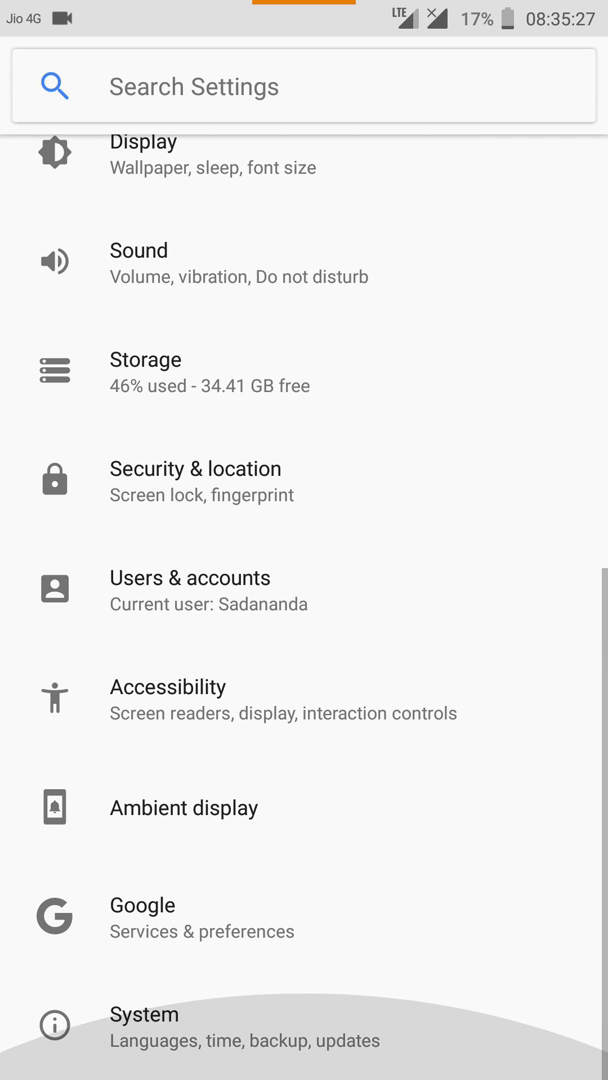
scroll("down", 3)
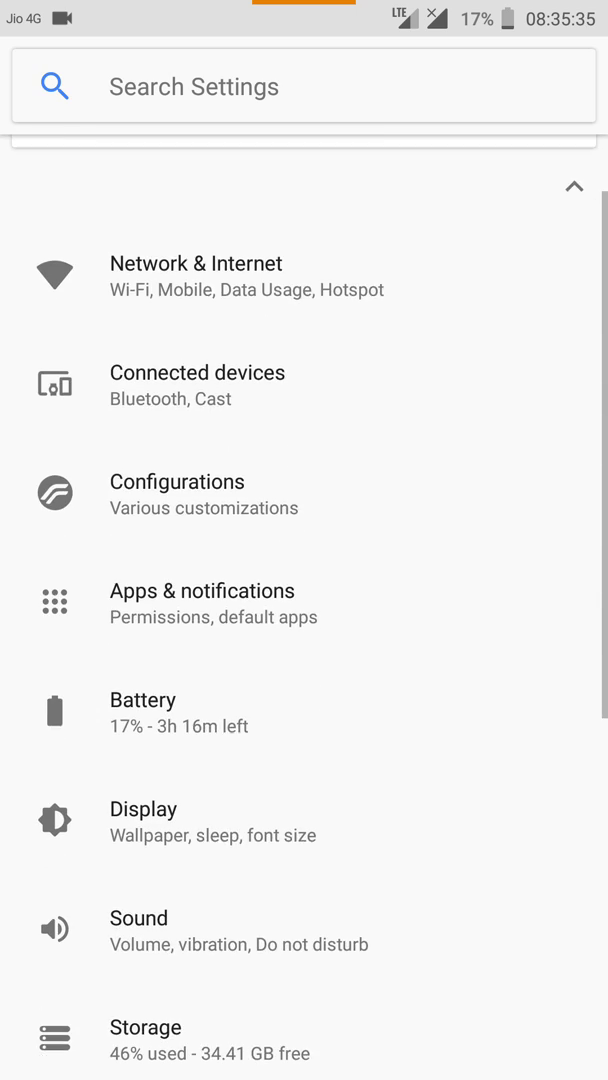
left_click(176, 480)
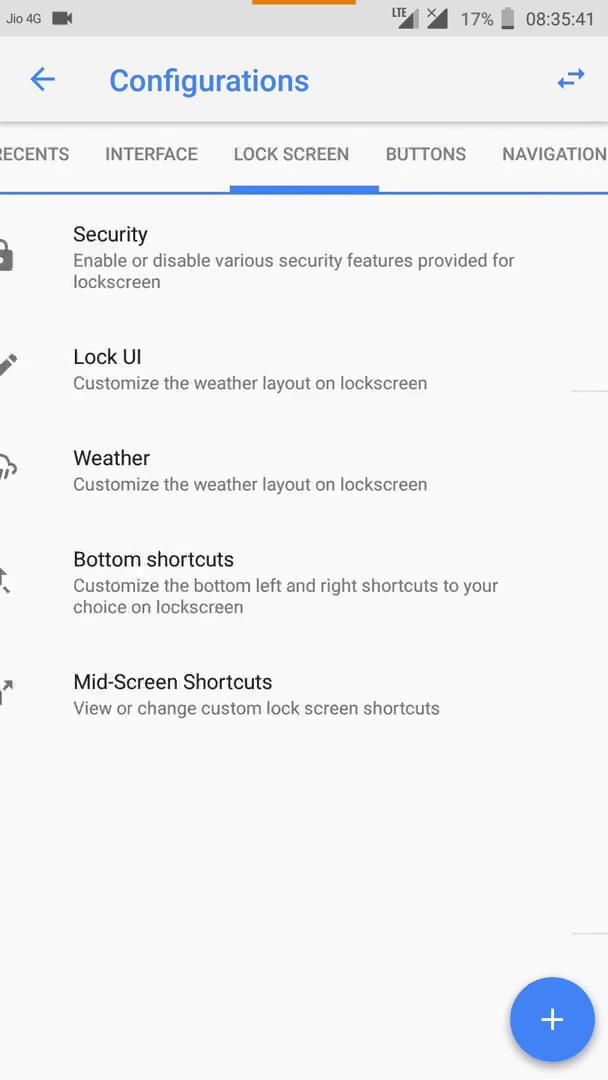
scroll("right", 3)
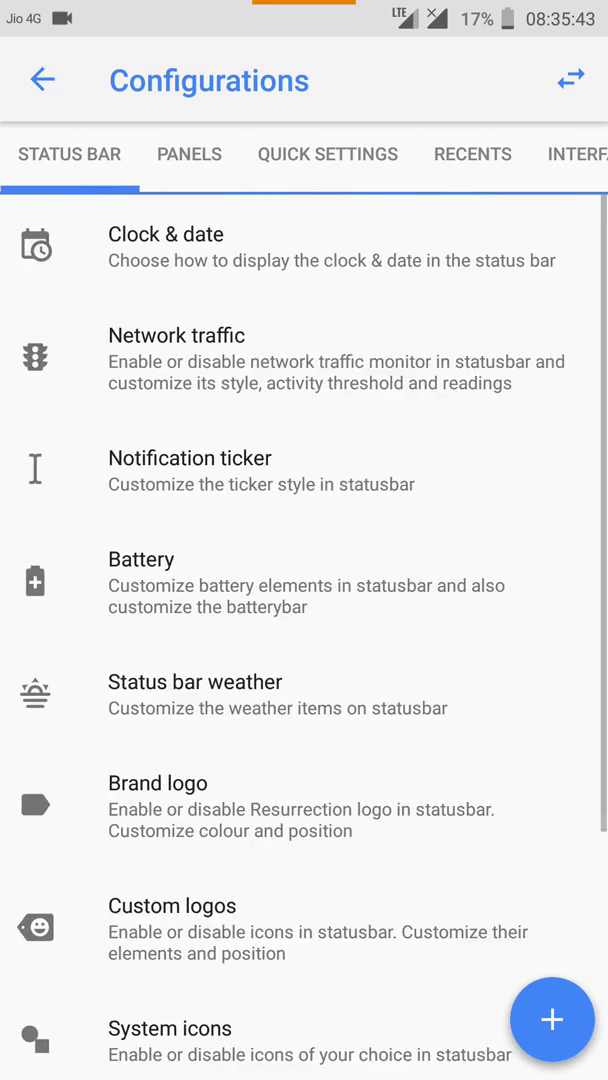
left_click(572, 80)
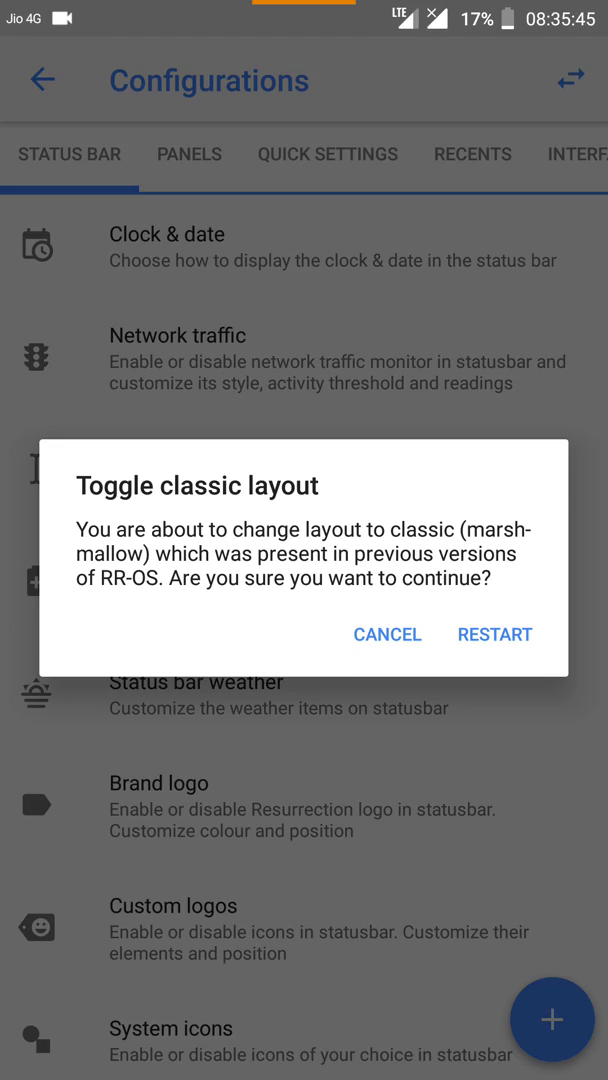
left_click(388, 634)
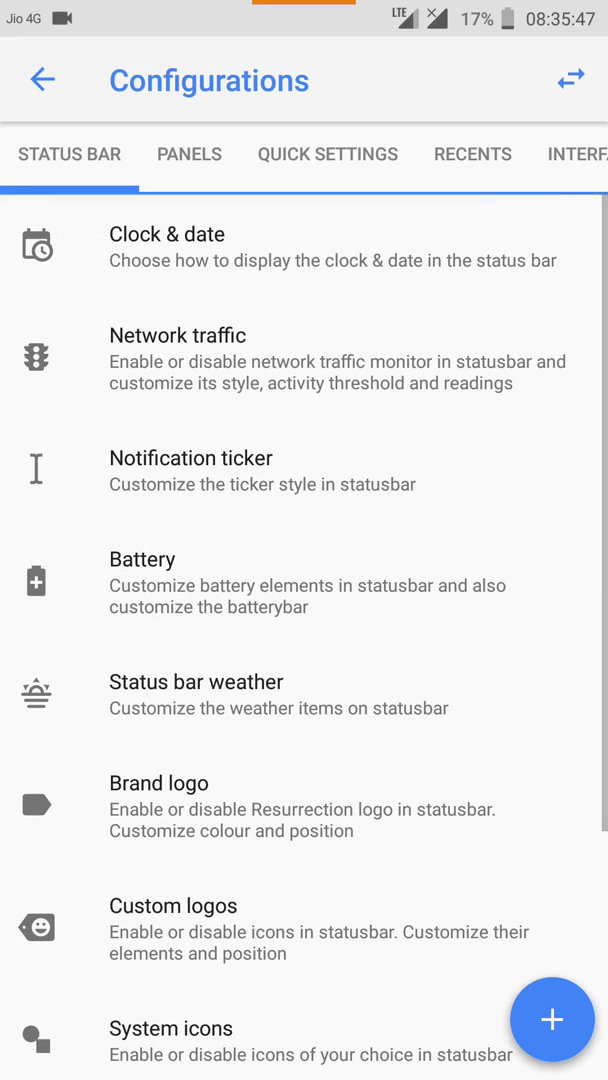
left_click(40, 80)
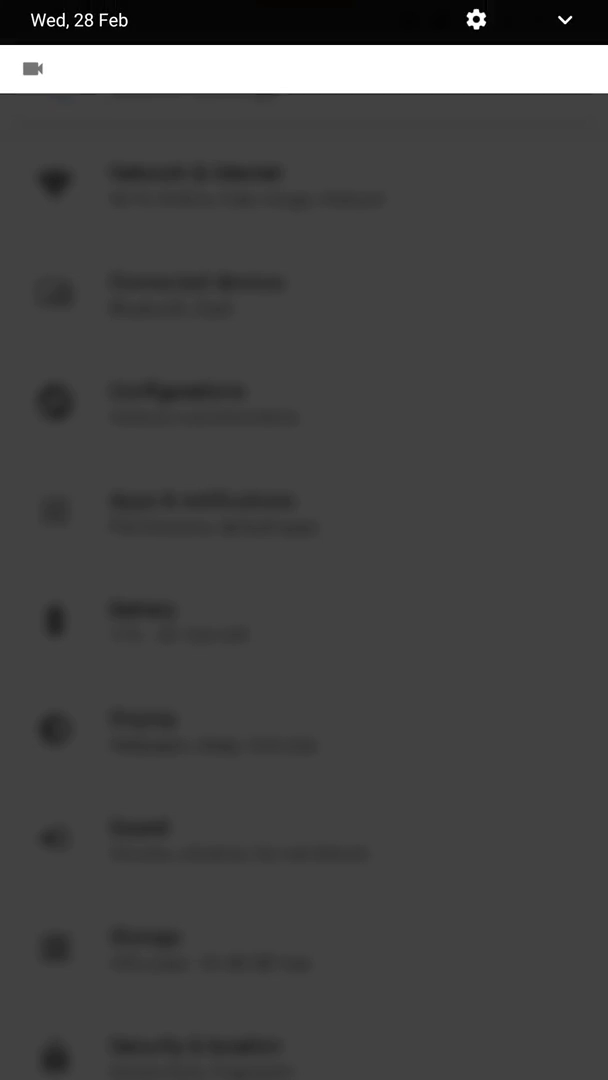
Pull down the shade and long-press the mobile data tile to reach the Jio 4G Mobile network page.
scroll("down", 3)
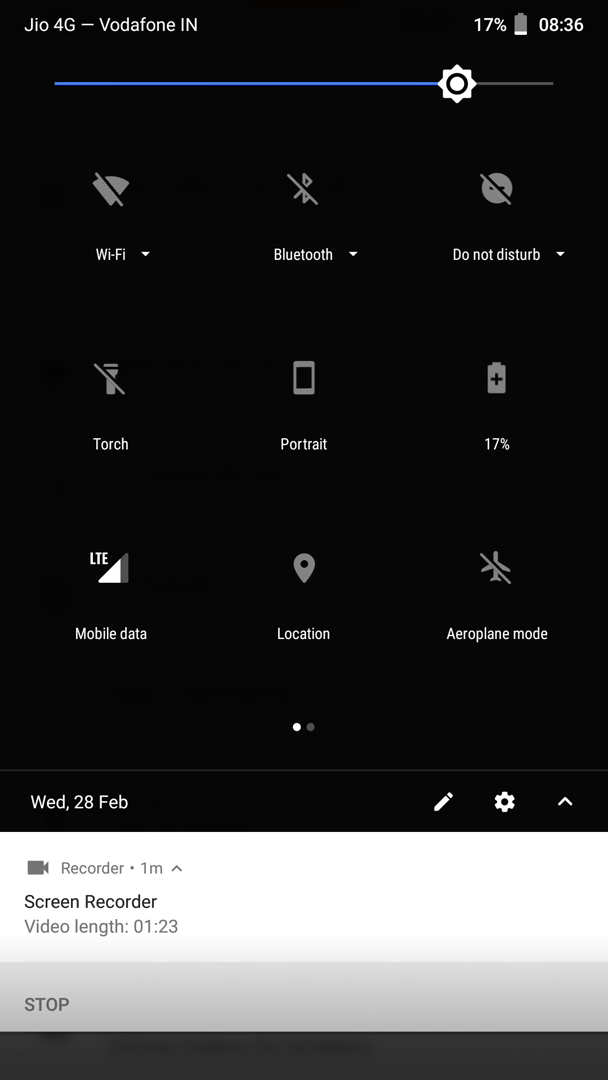
left_click(504, 800)
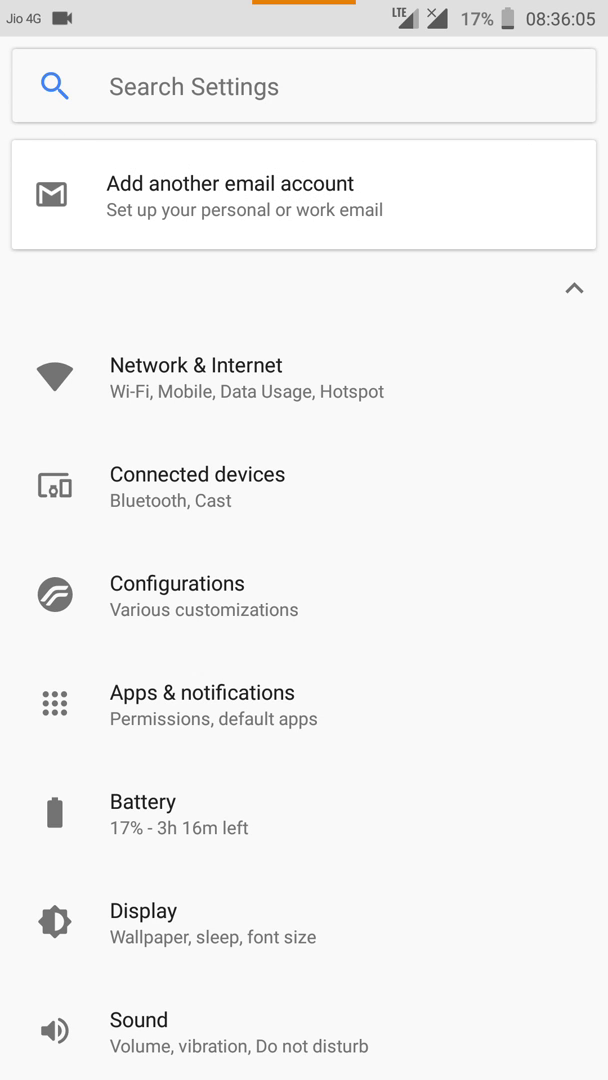
scroll("down", 3)
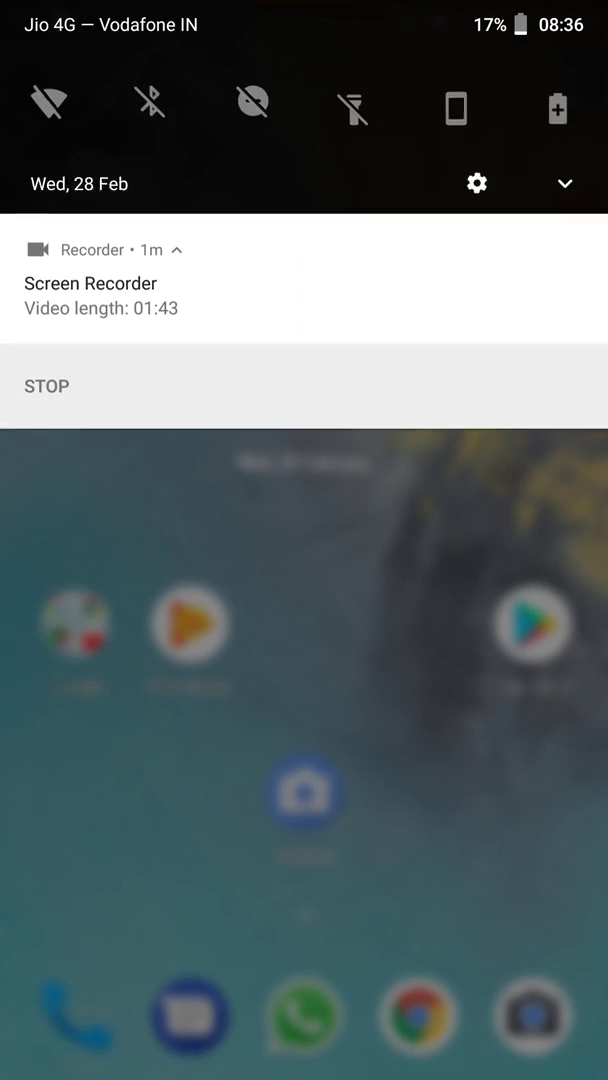
left_click(564, 184)
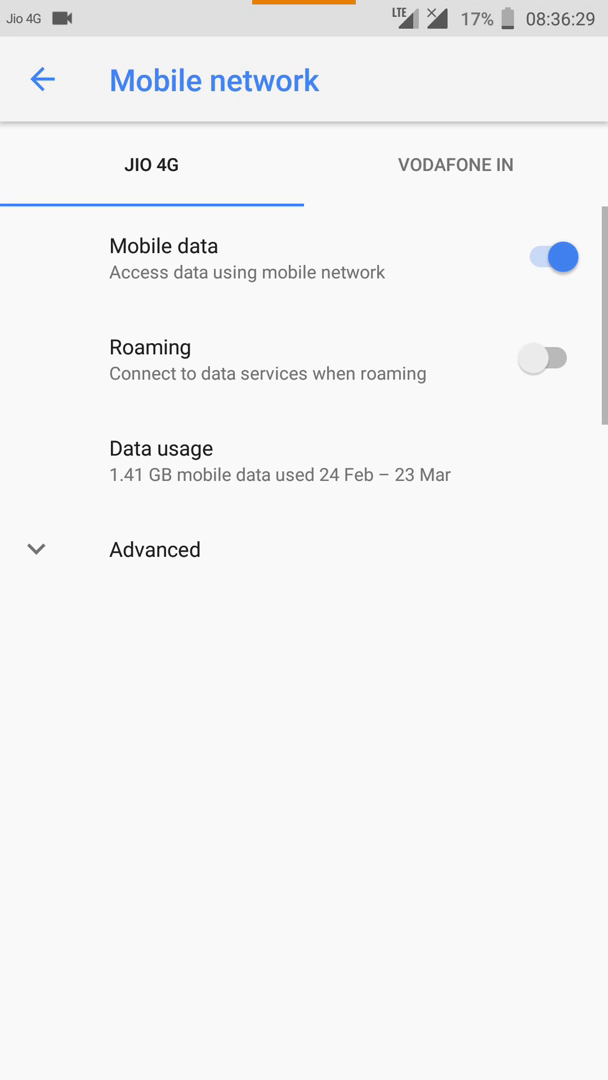
Expand Advanced to show Enhanced 4G LTE Mode, preferred 4G network type and automatic selection.
left_click(154, 550)
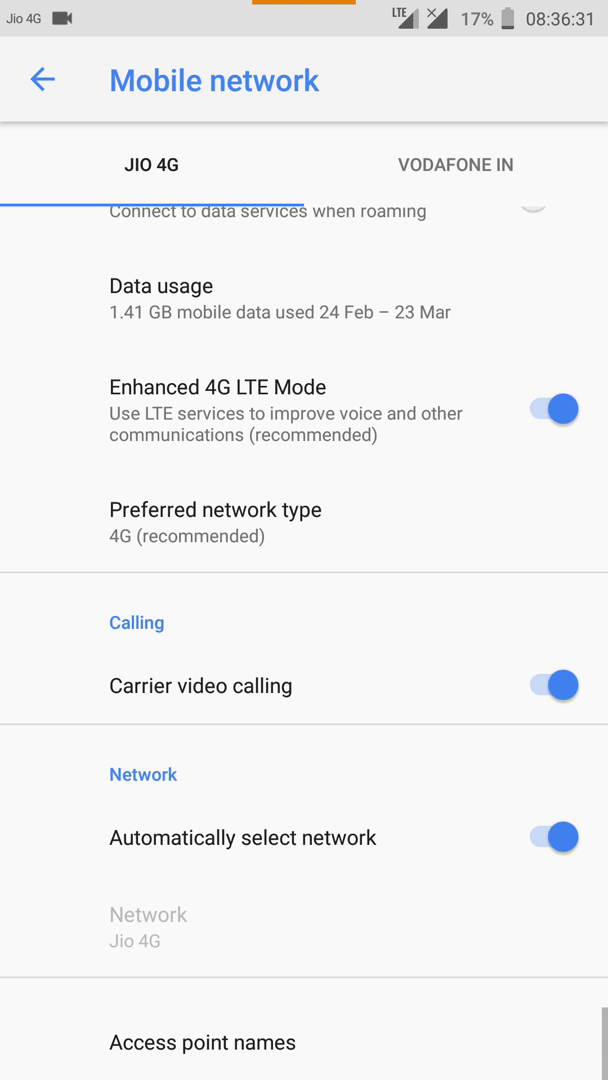
scroll("up", 3)
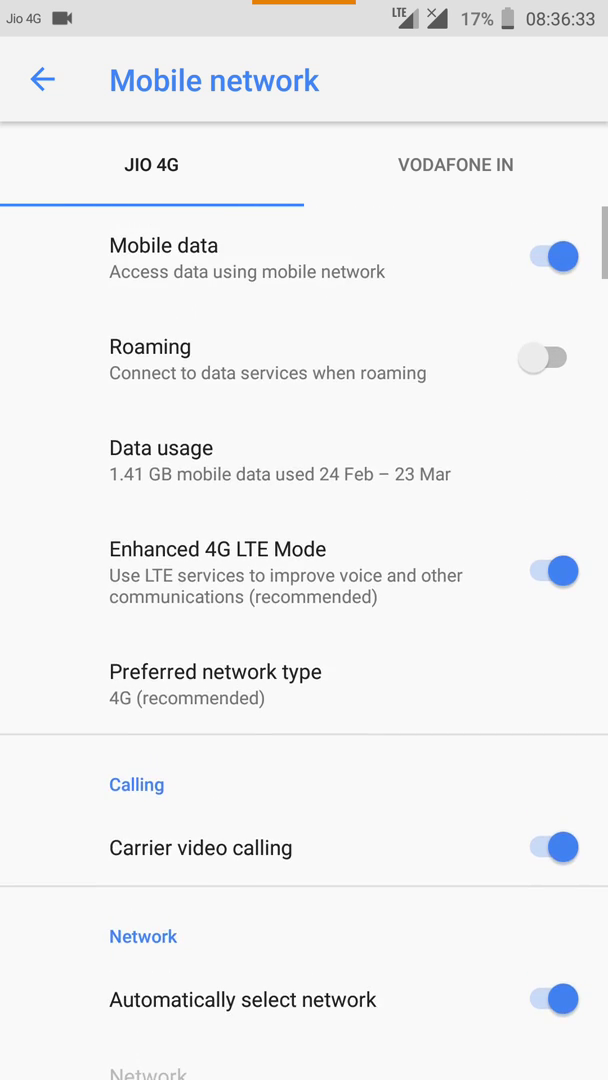
scroll("up", 3)
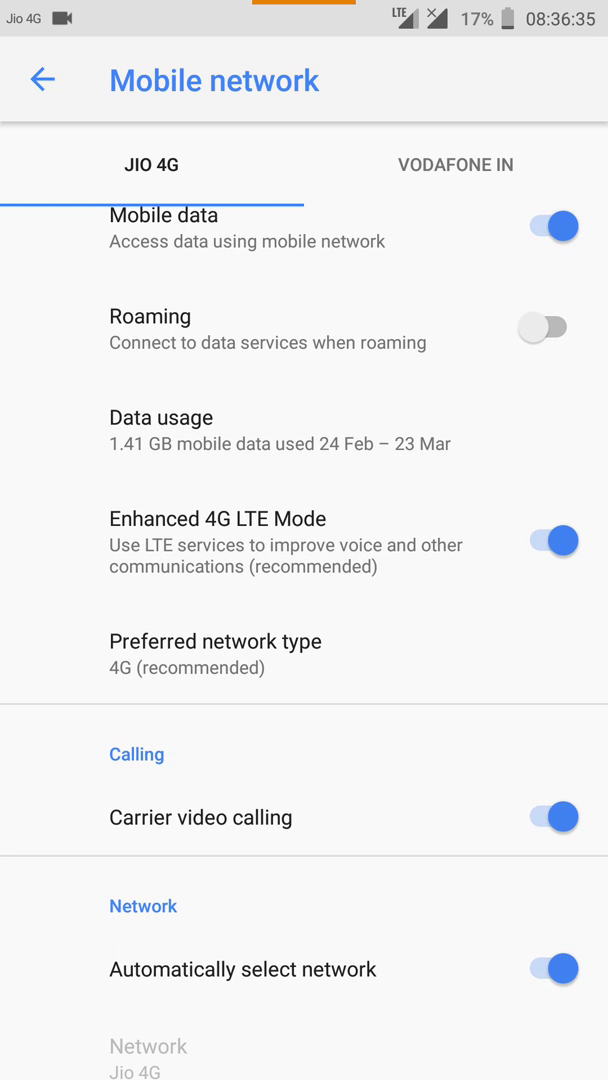
scroll("down", 3)
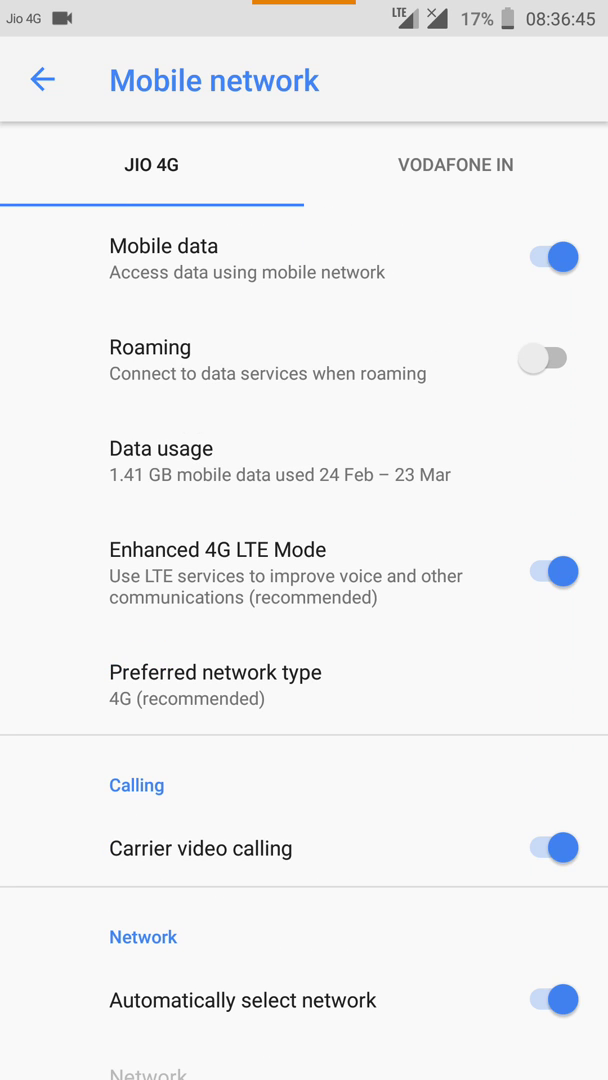
Check the preferred SIM for data, calls and SMS under SIM cards, then back out to Settings.
left_click(40, 80)
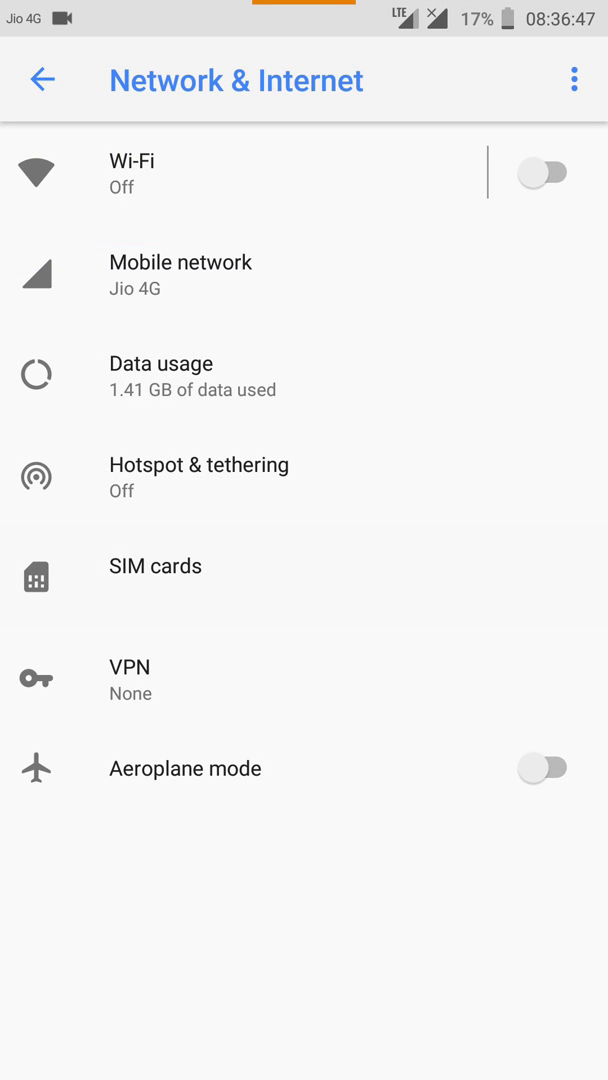
left_click(154, 566)
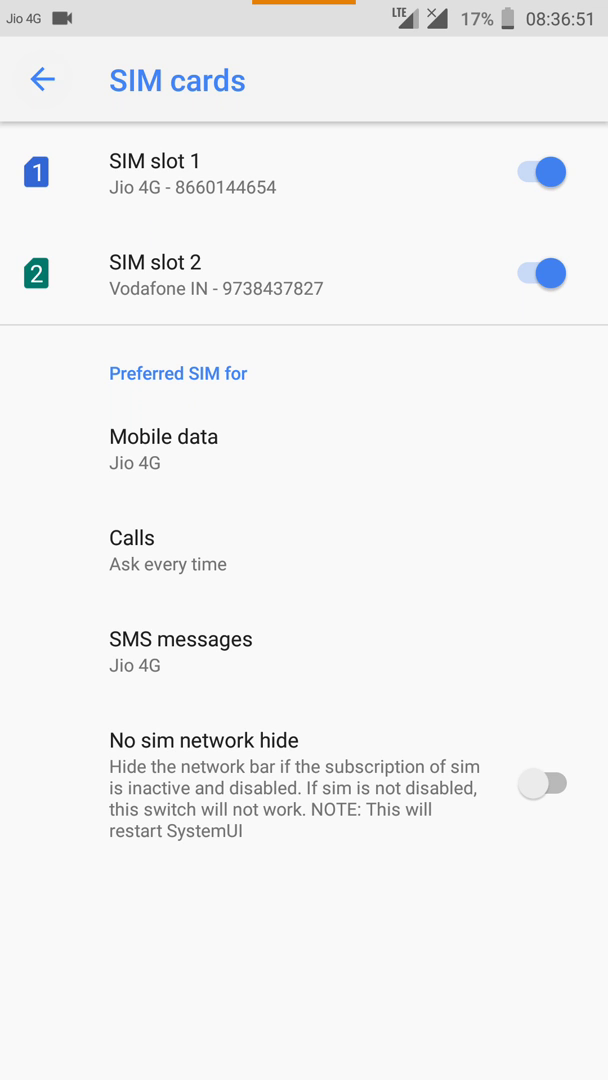
left_click(40, 80)
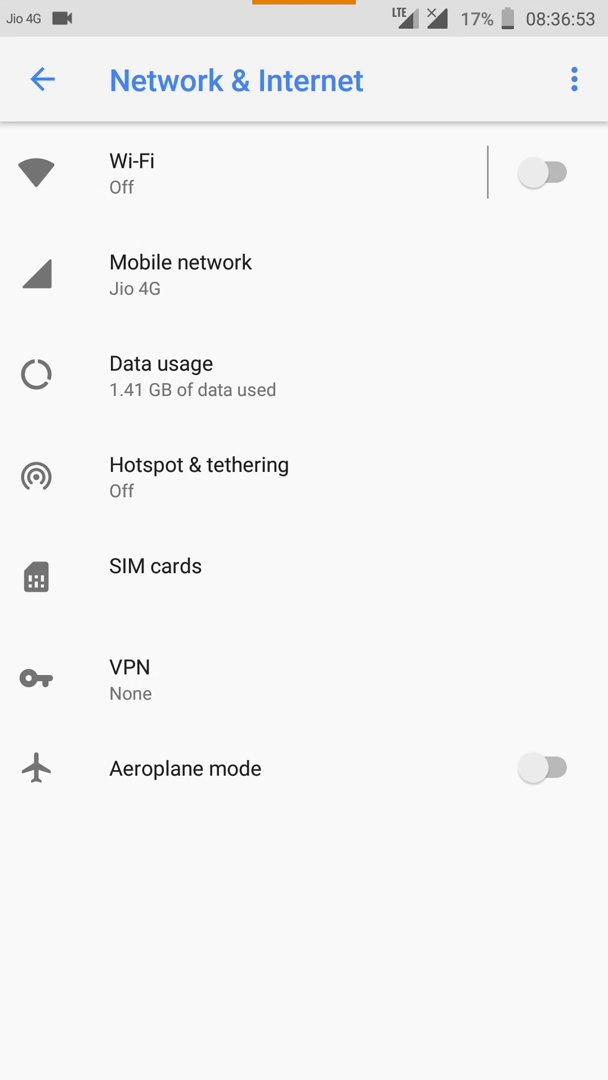
left_click(38, 80)
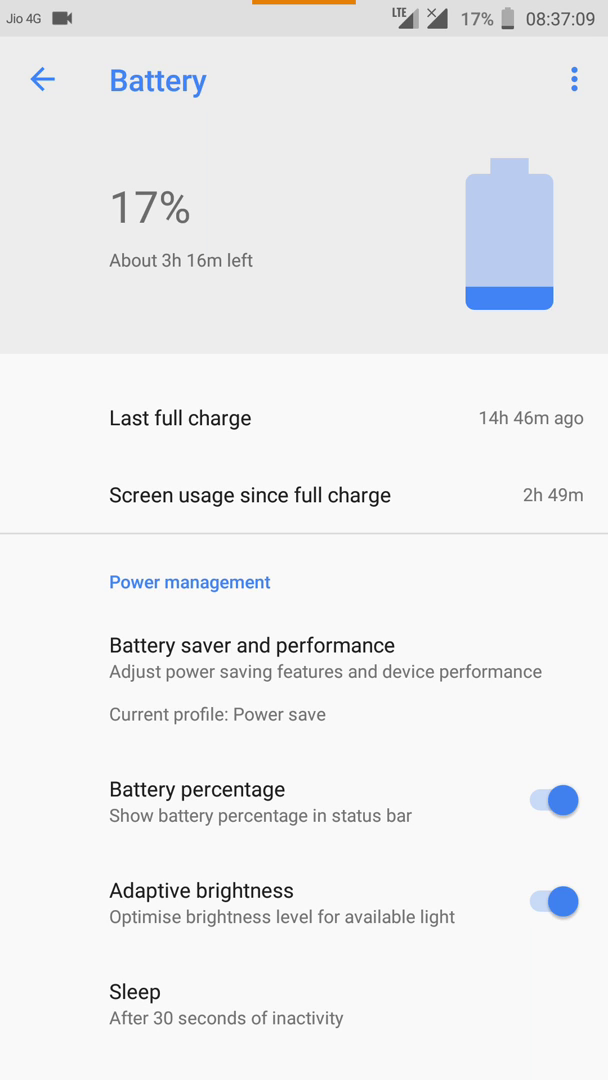
Scroll the Battery page through Power management, Ambient display and app usage since full charge (16%).
scroll("down", 3)
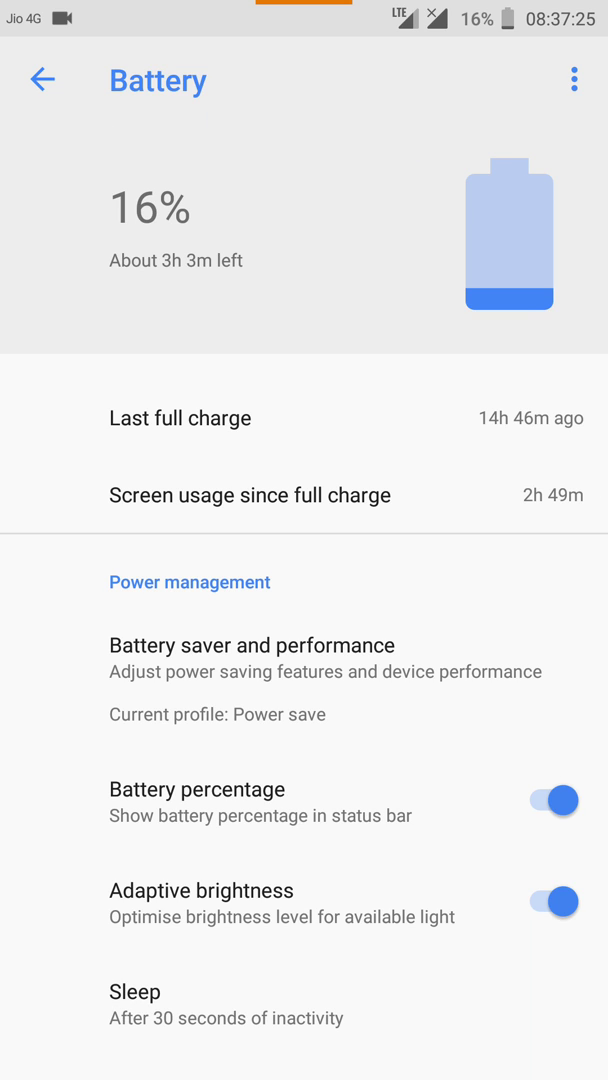
scroll("down", 3)
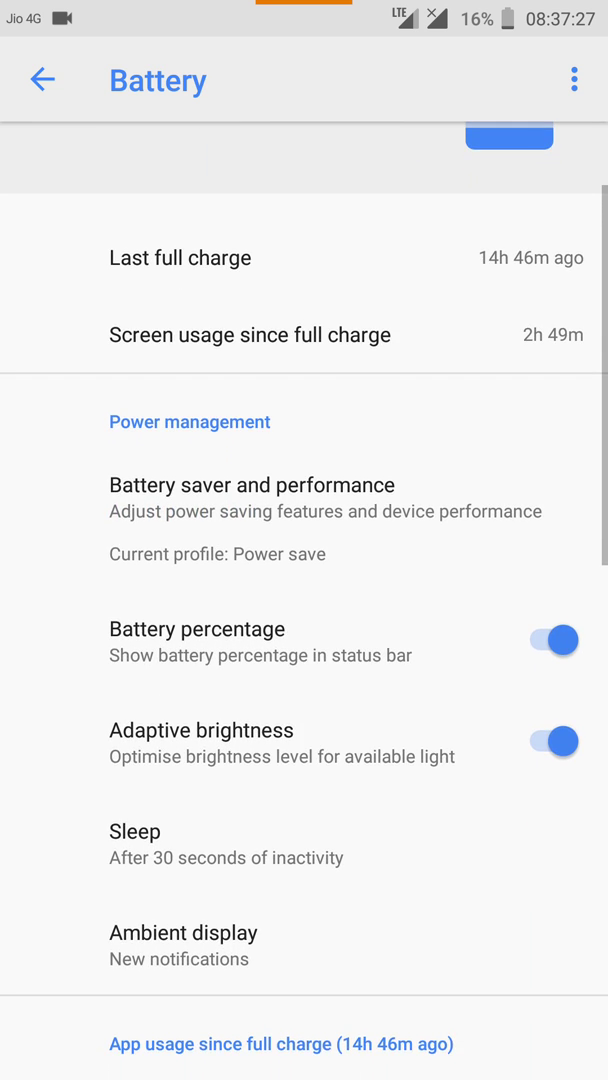
scroll("down", 3)
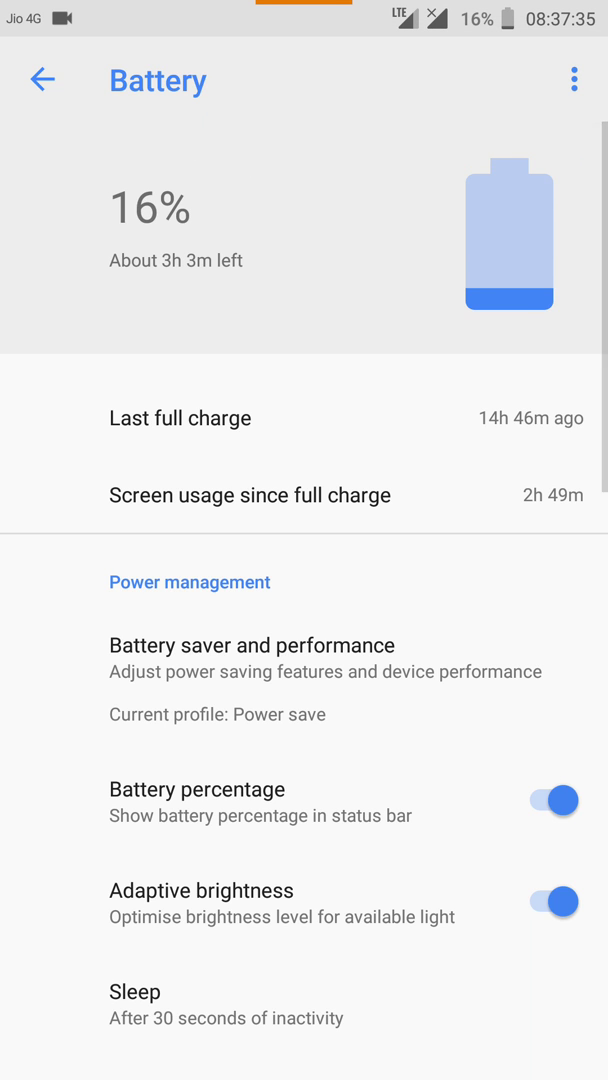
In Battery saver and performance, slide the profile from Power save through Balanced to Performance.
left_click(252, 644)
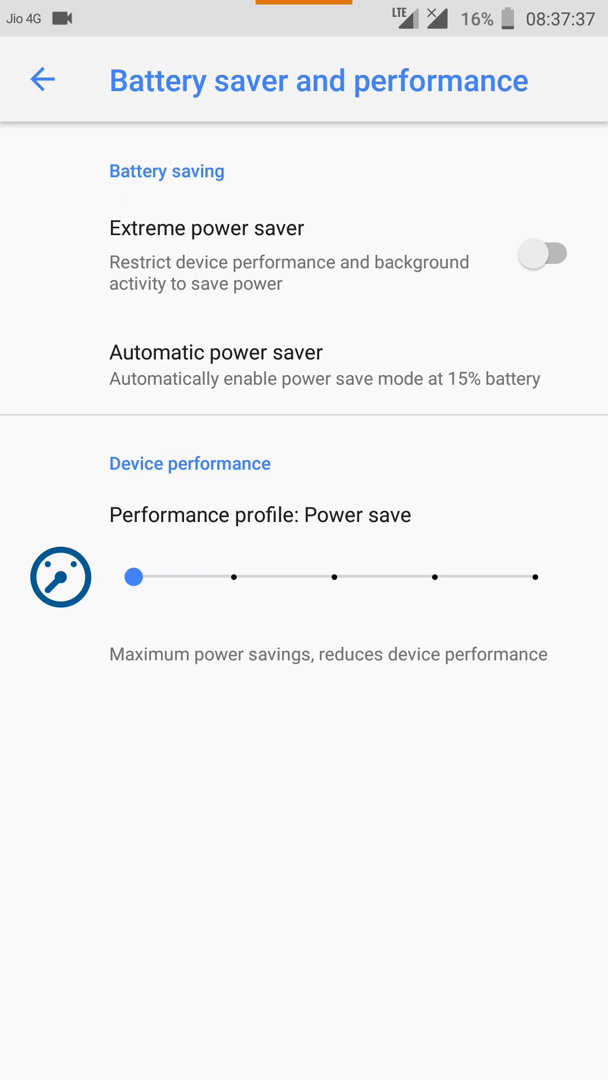
left_click_drag(132, 576, 234, 576)
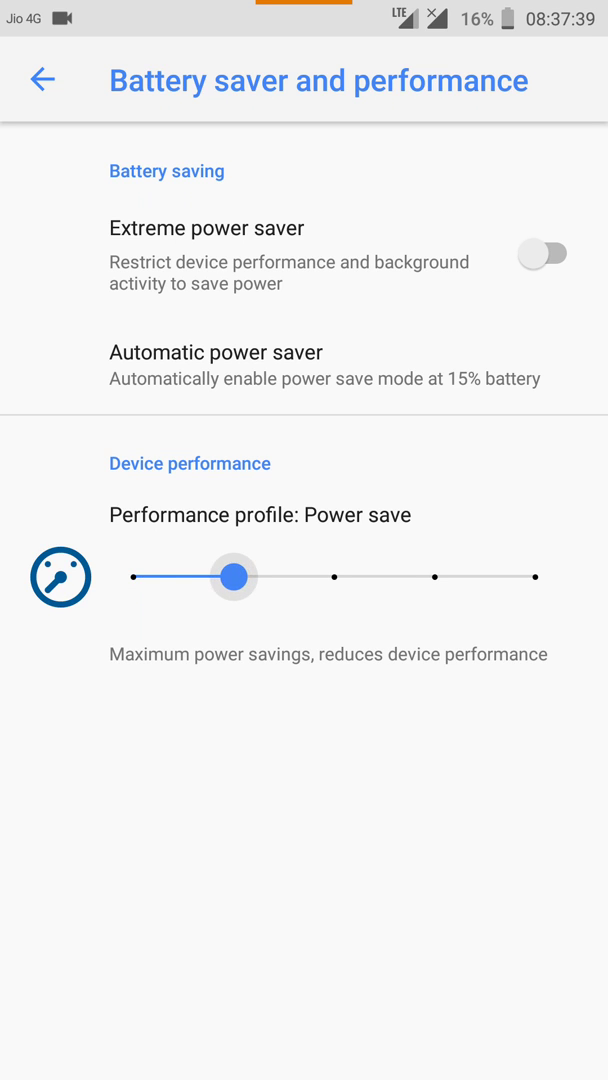
left_click_drag(232, 576, 436, 576)
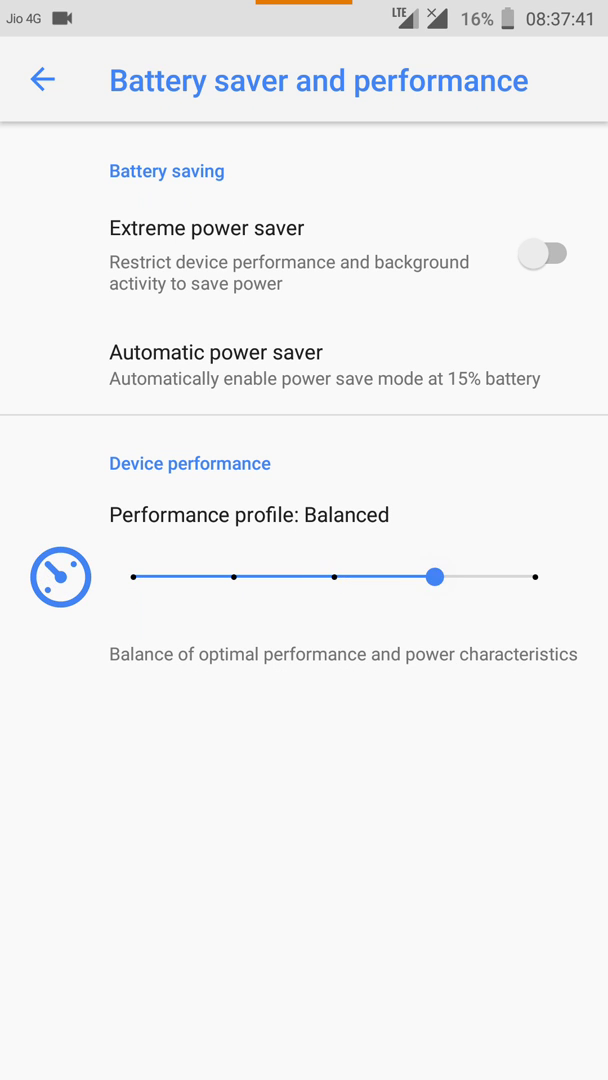
left_click_drag(436, 576, 536, 576)
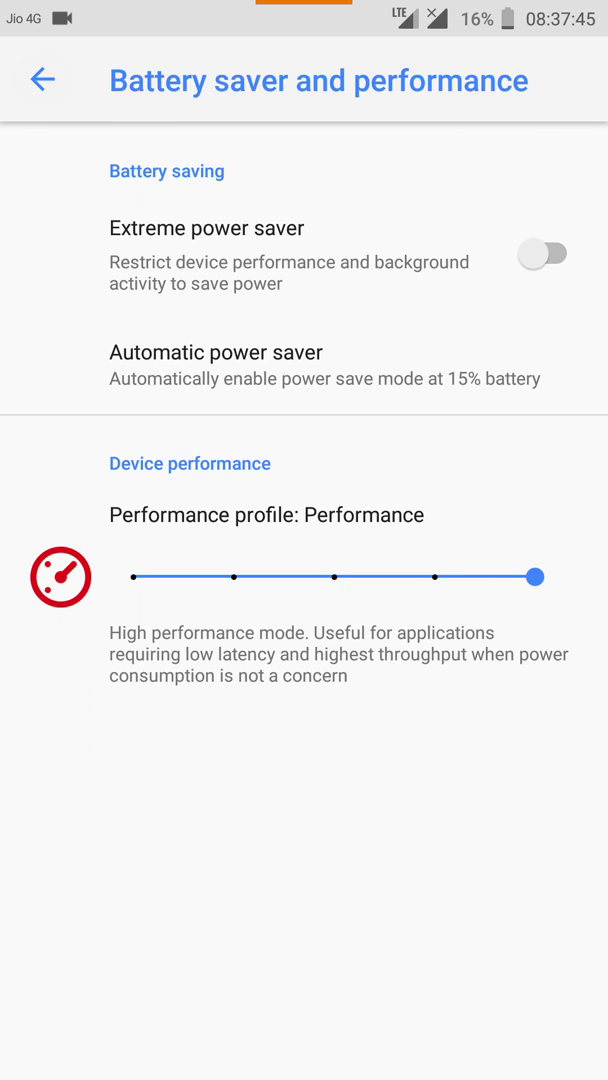
left_click(44, 80)
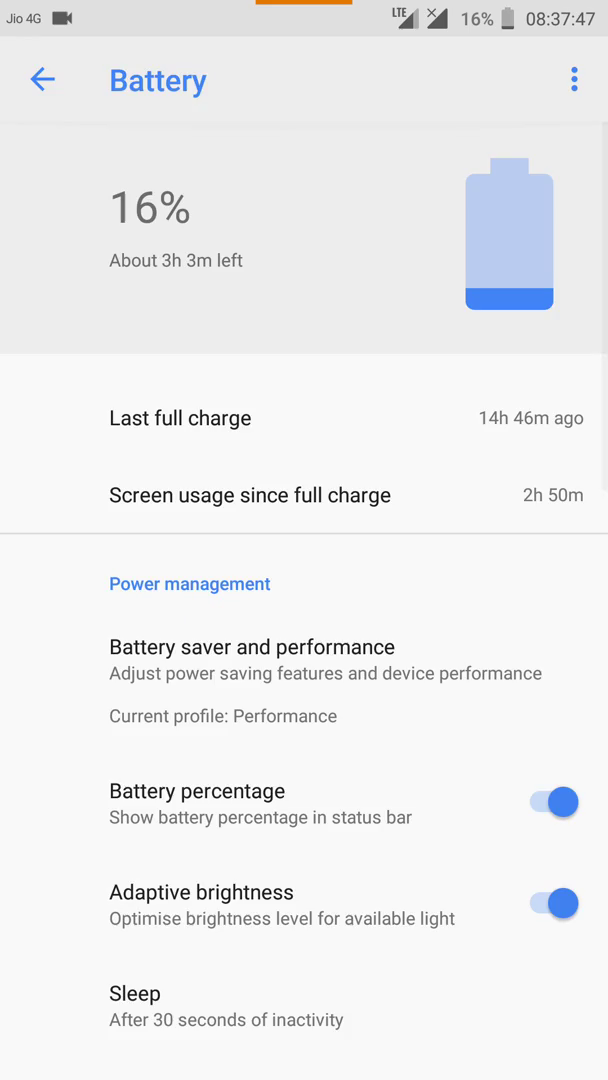
Go into Display settings and check Ambient display, where wake on new notifications is on.
left_click(40, 80)
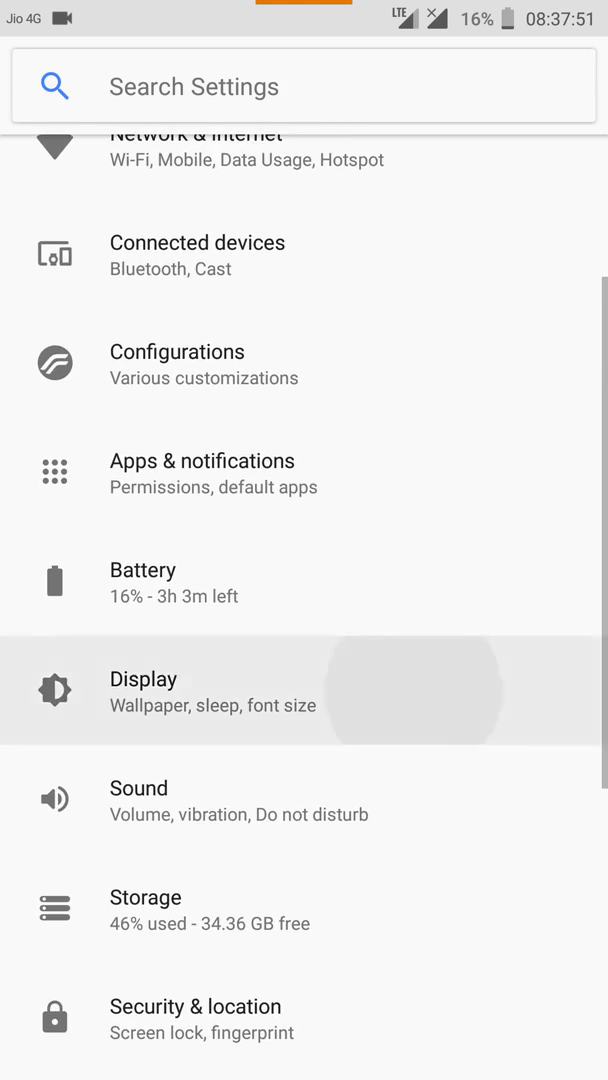
left_click(212, 692)
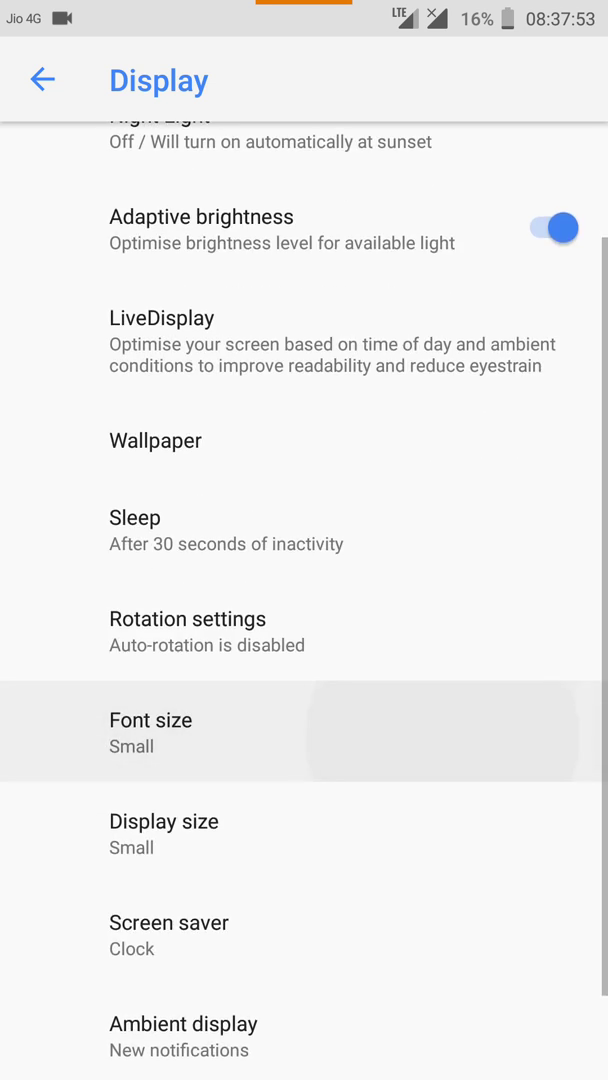
scroll("up", 3)
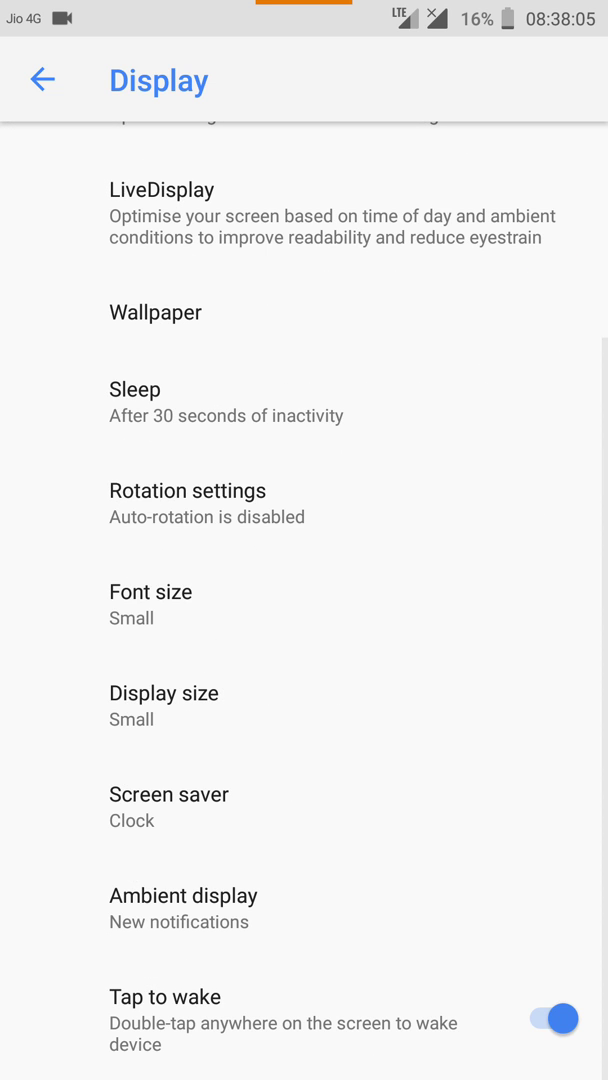
left_click(184, 896)
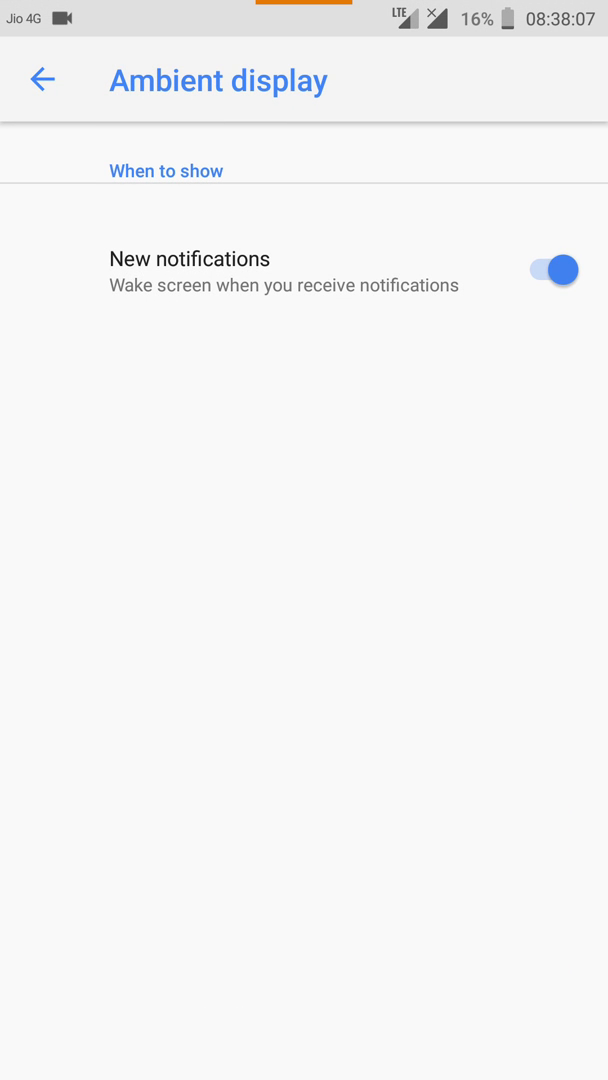
left_click(40, 80)
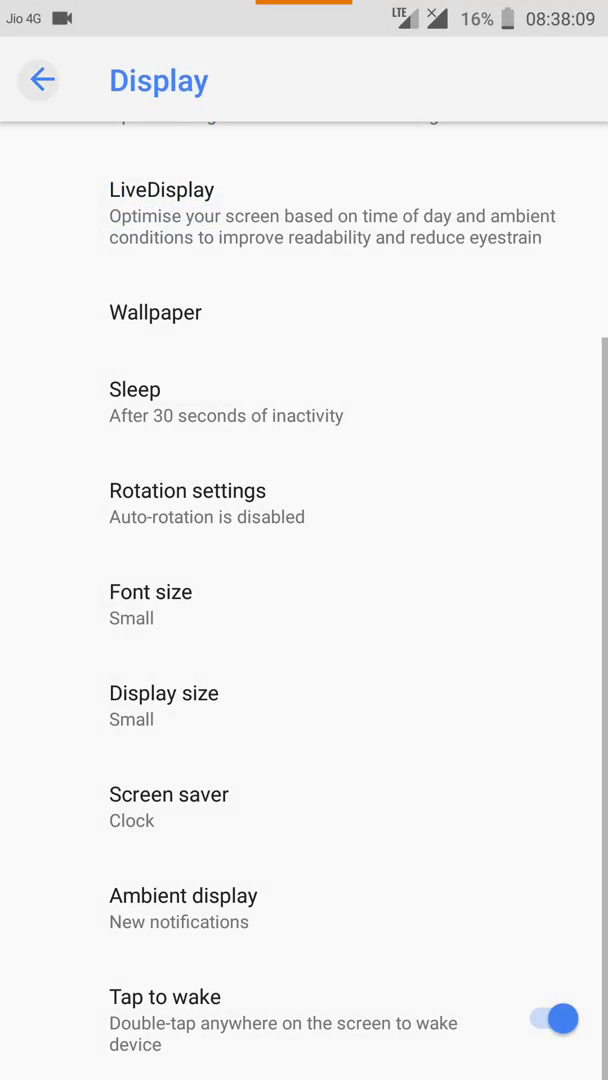
Browse Security & location and the Ambient display gestures (pick-up, hand-wave, pocket), ending on the main list.
left_click(40, 80)
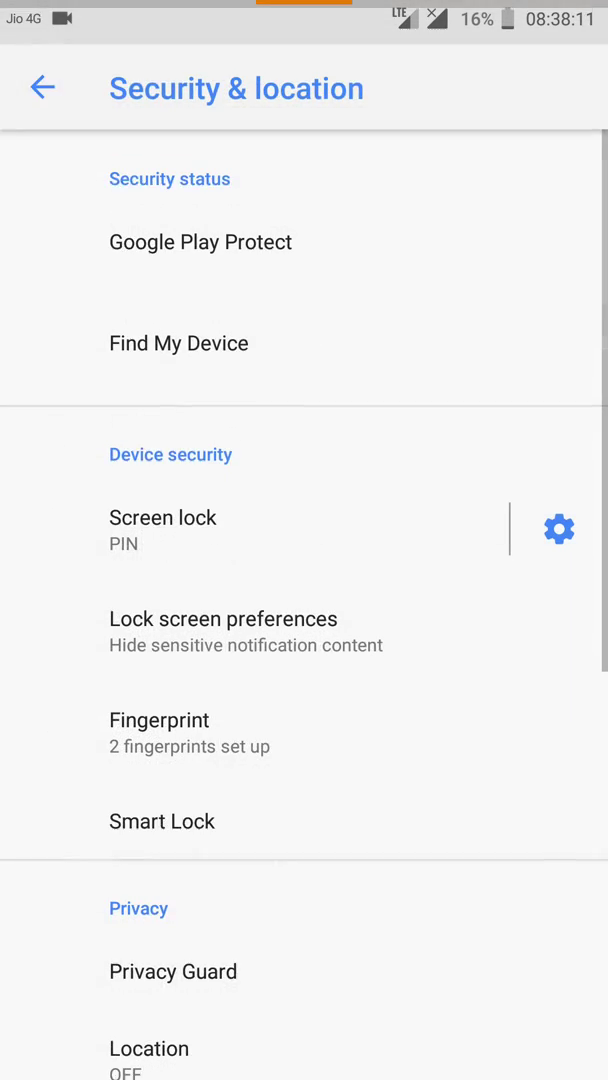
scroll("down", 3)
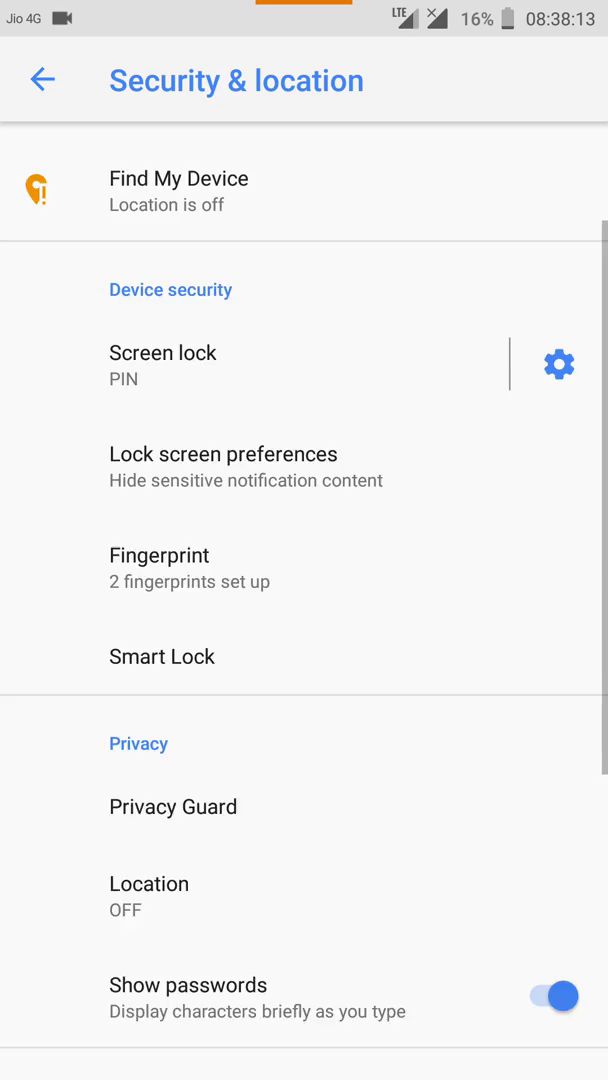
scroll("down", 3)
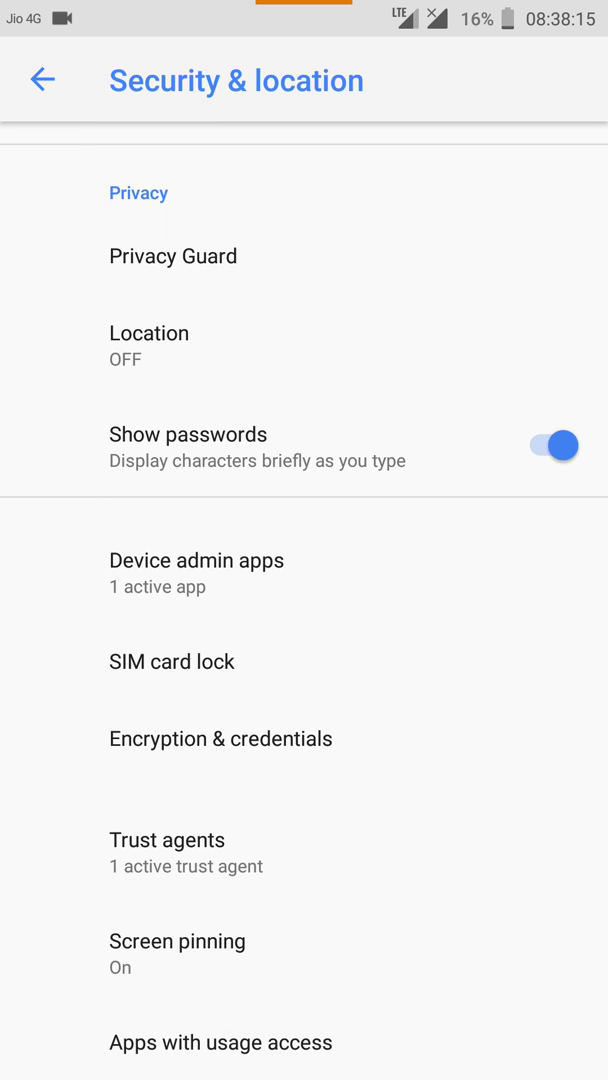
scroll("up", 3)
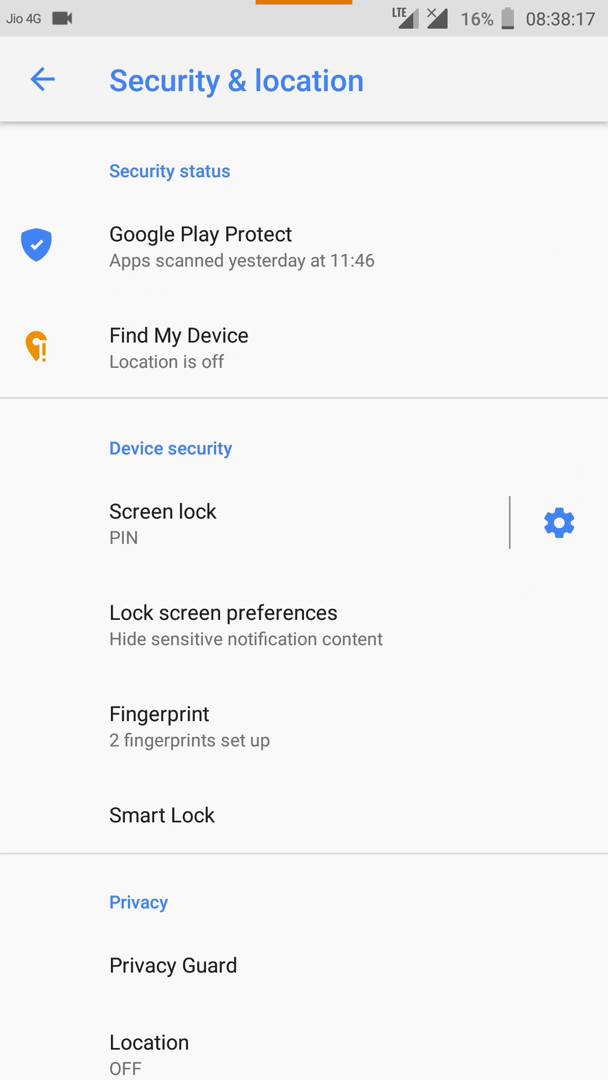
left_click(40, 80)
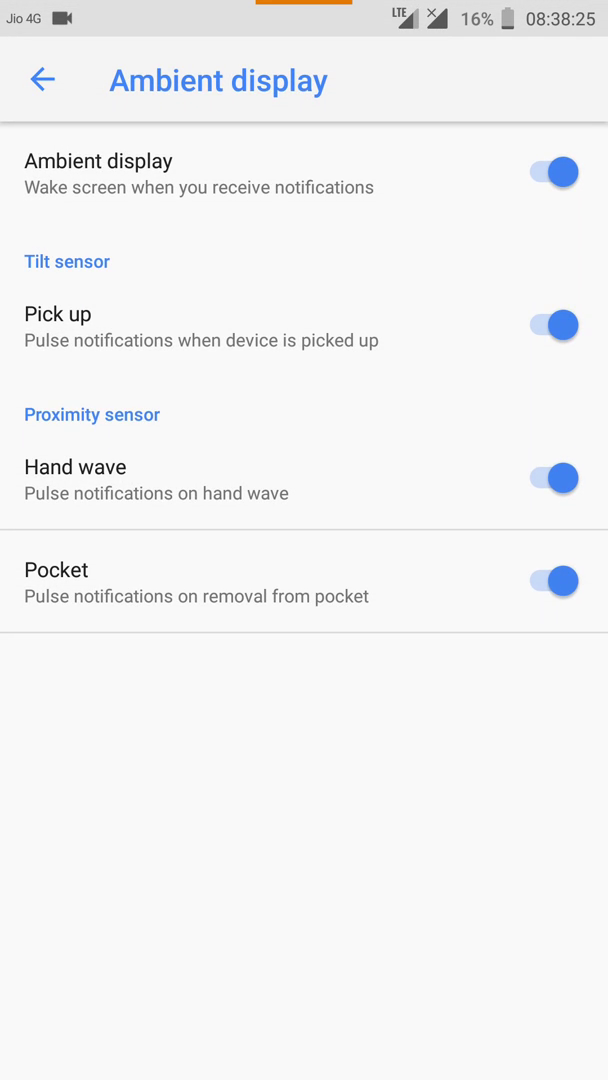
left_click(40, 80)
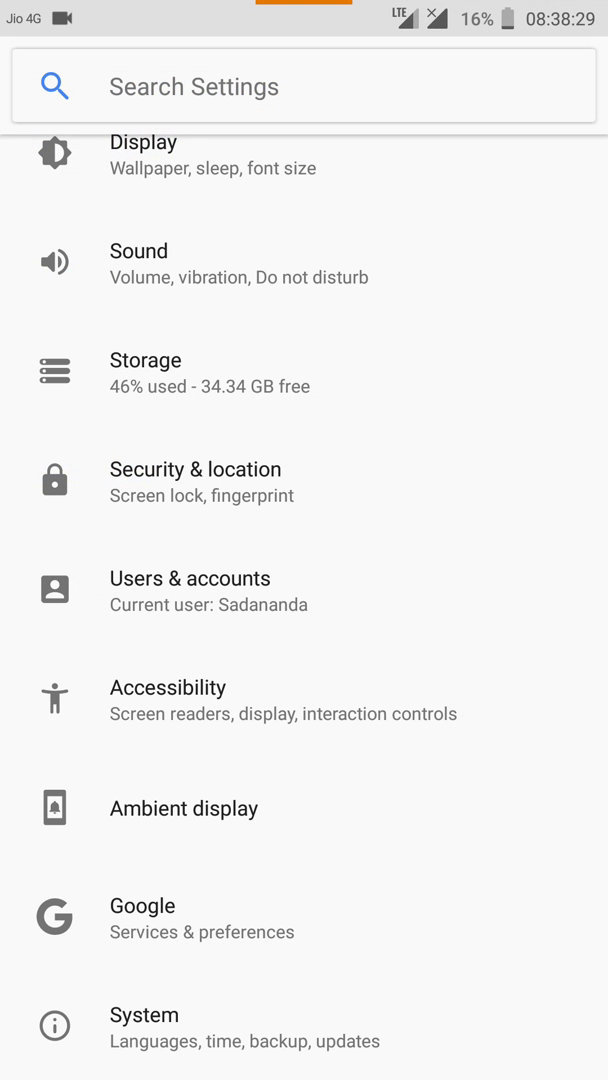
Expand Quick Settings fully and page to the second tile set with Cast, Screenshot and Hotspot.
left_click(300, 86)
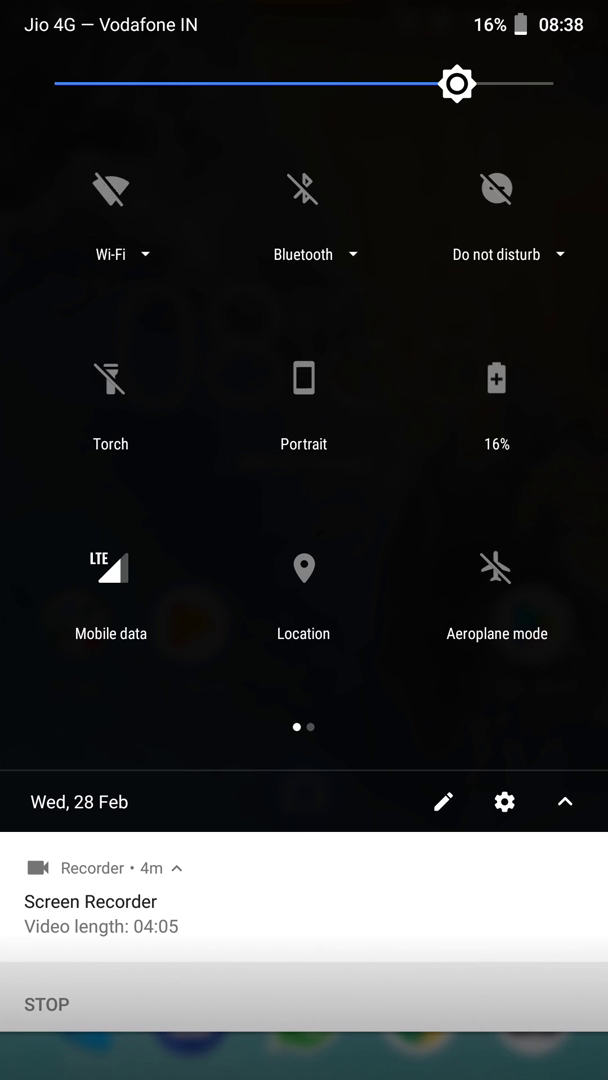
scroll("left", 3)
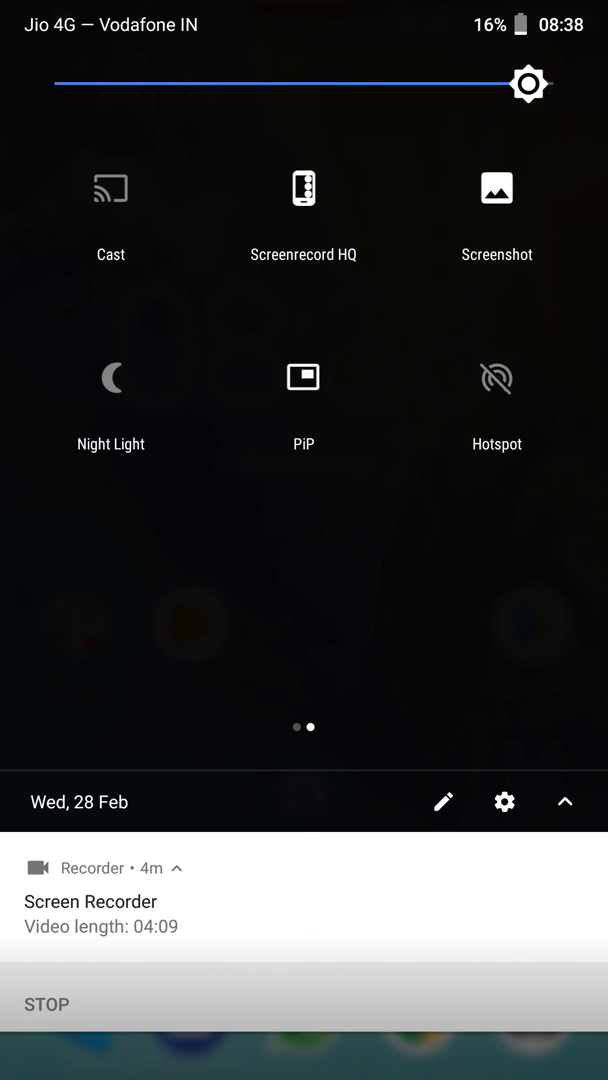
scroll("left", 3)
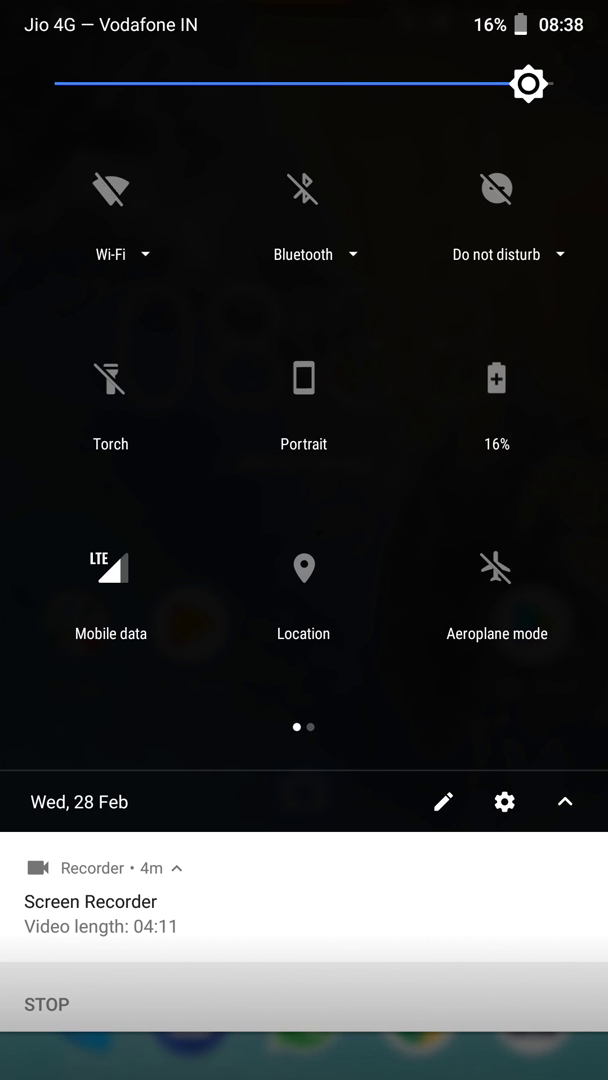
scroll("left", 3)
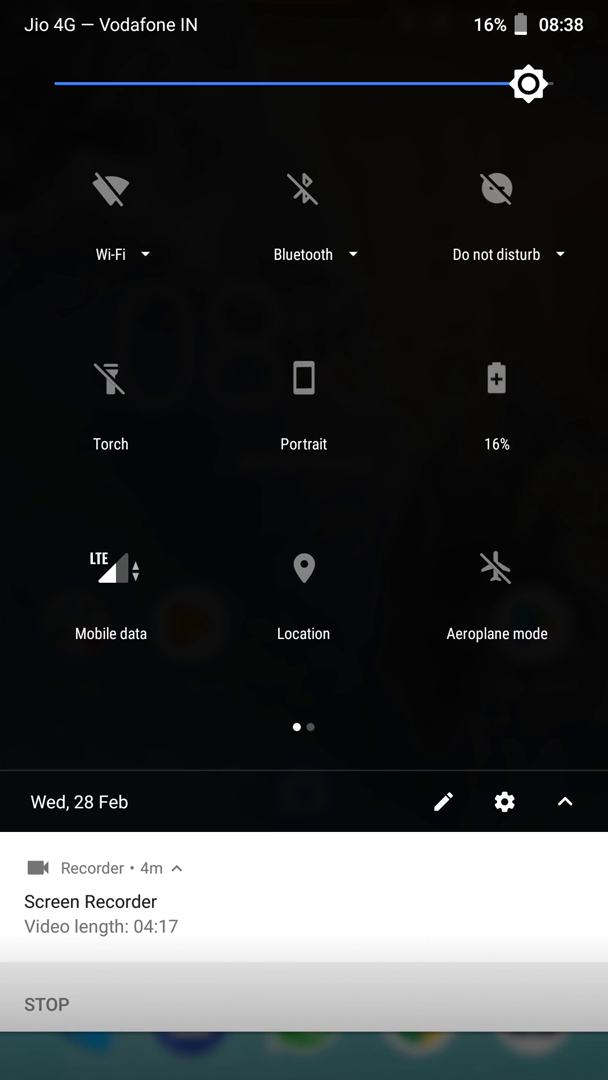
scroll("left", 3)
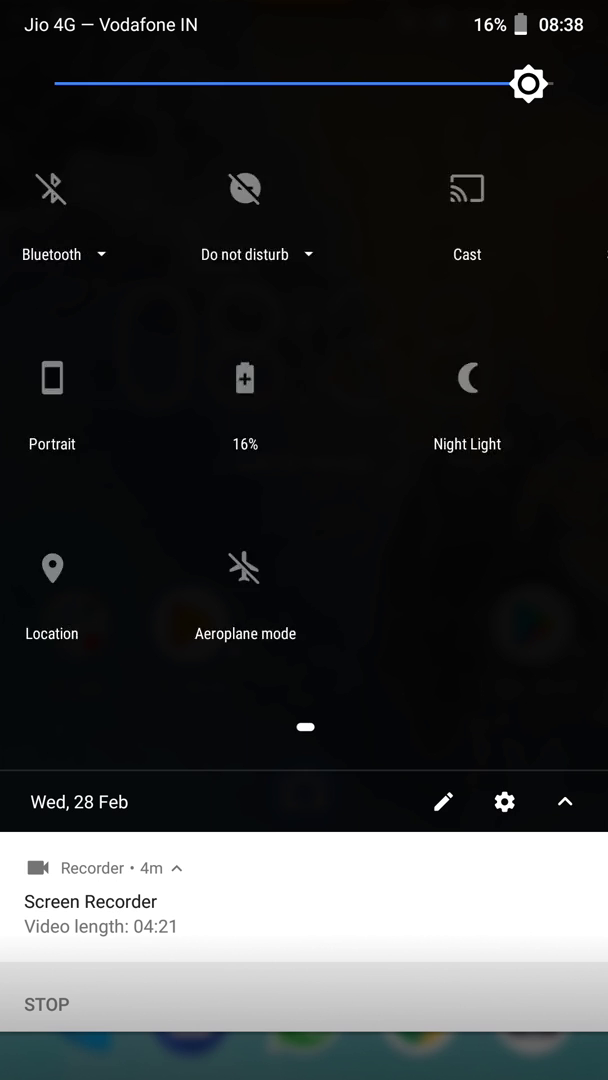
left_click(504, 800)
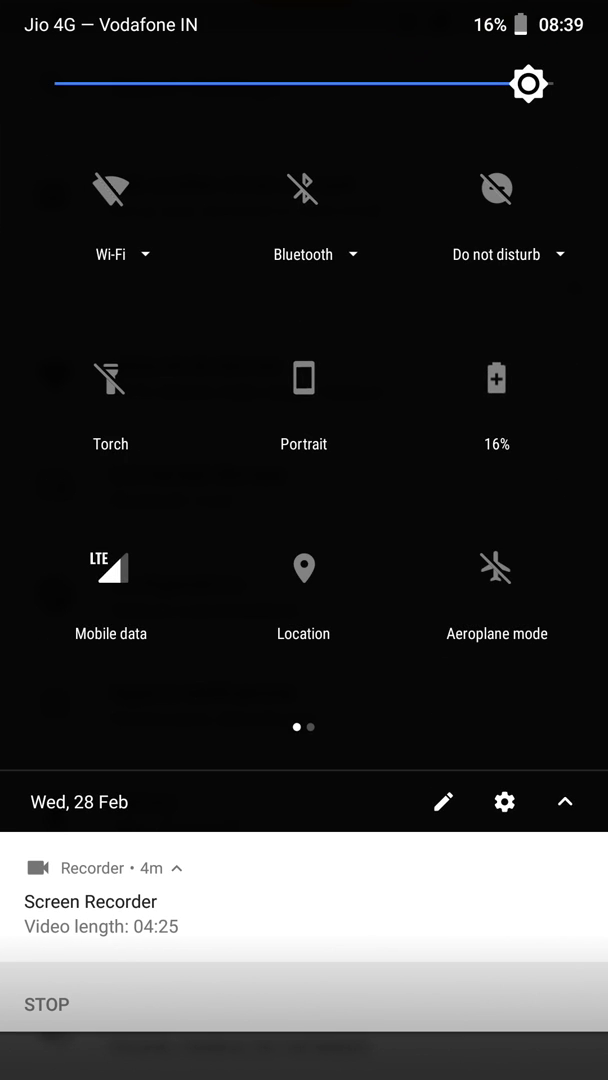
View the quick settings tile editor, then switch the Screenshot tile to Partial screenshot.
left_click(442, 800)
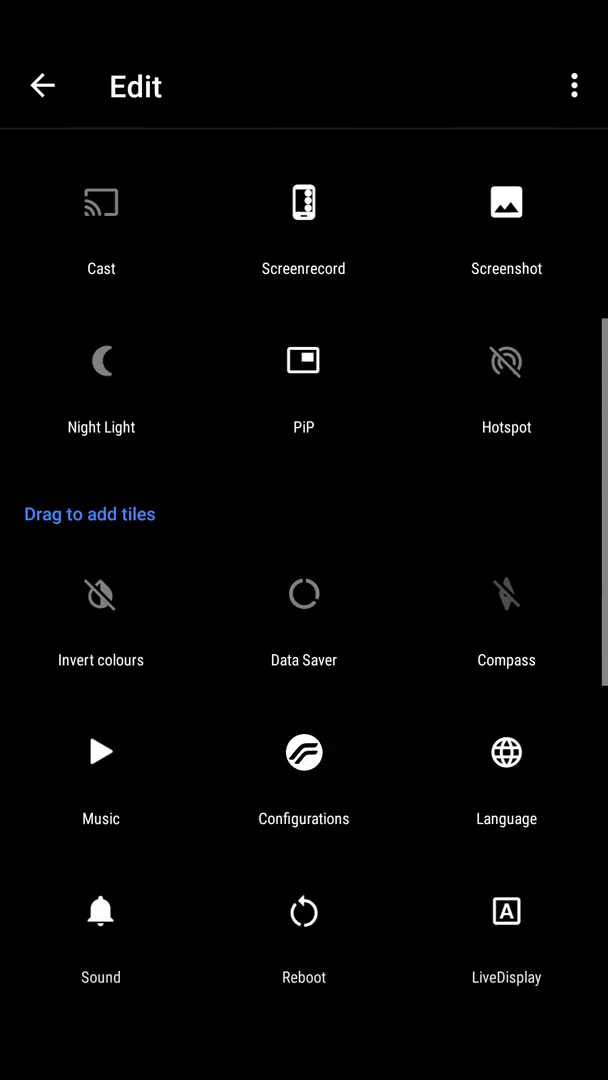
left_click(42, 84)
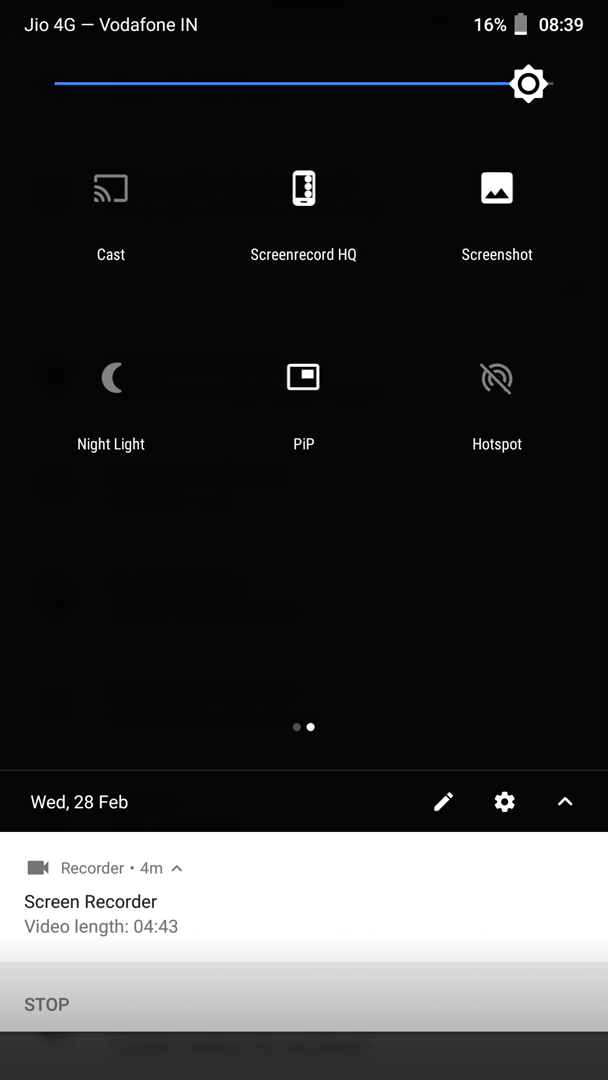
left_click(496, 188)
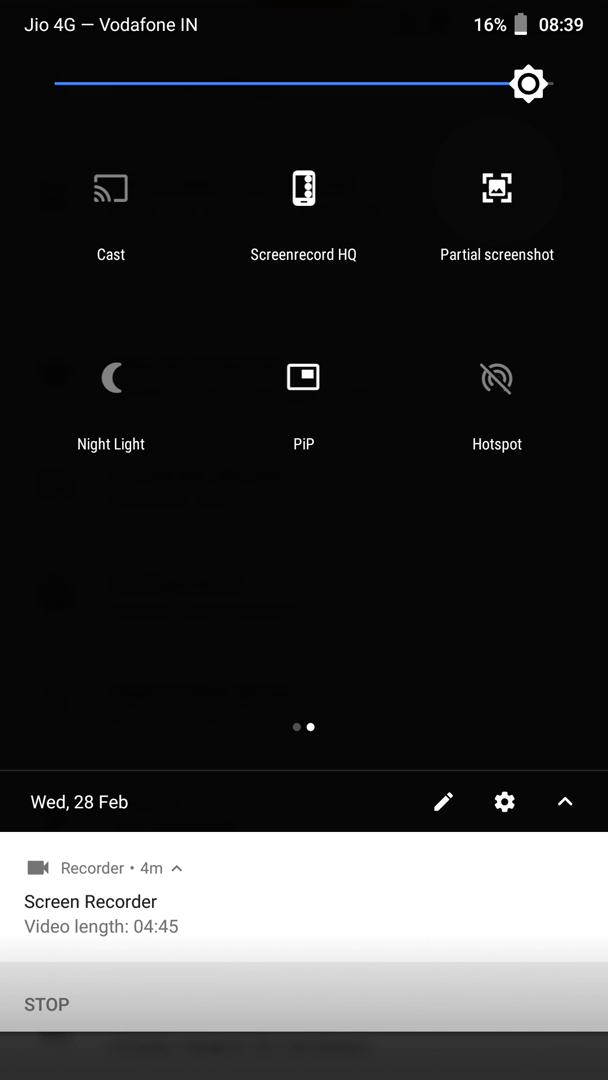
left_click(496, 188)
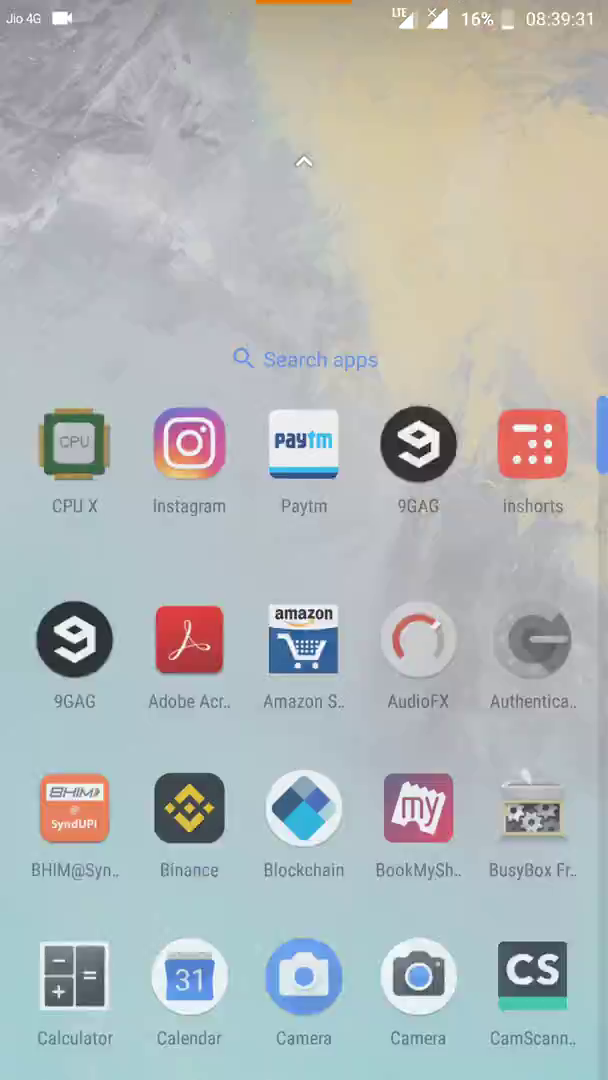
Browse the Google feed and installed apps list, then launch Magisk Manager from the drawer.
scroll("down", 3)
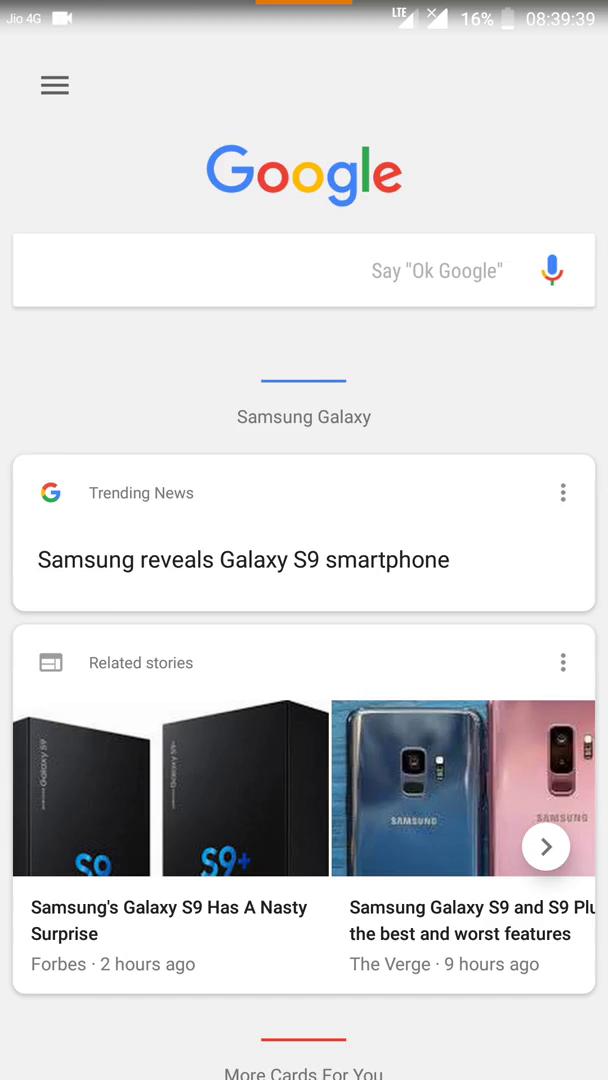
key("home")
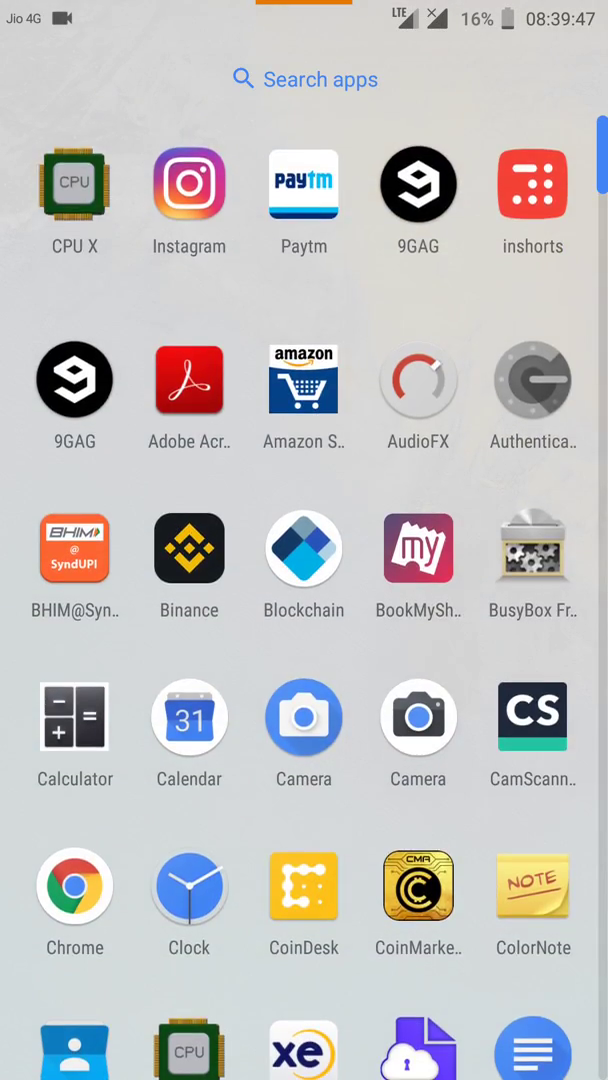
scroll("down", 3)
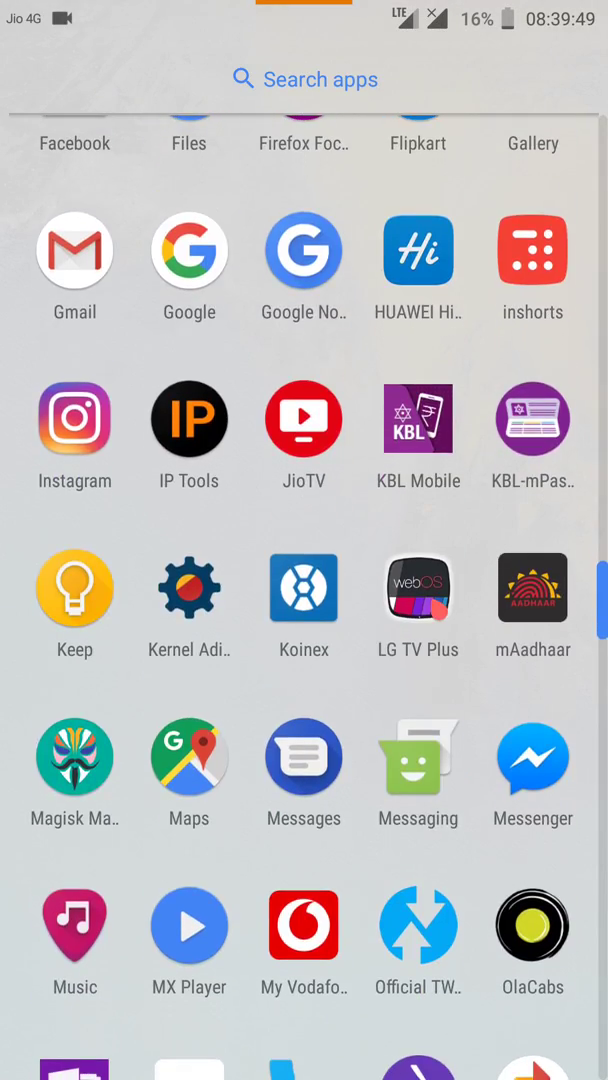
scroll("up", 3)
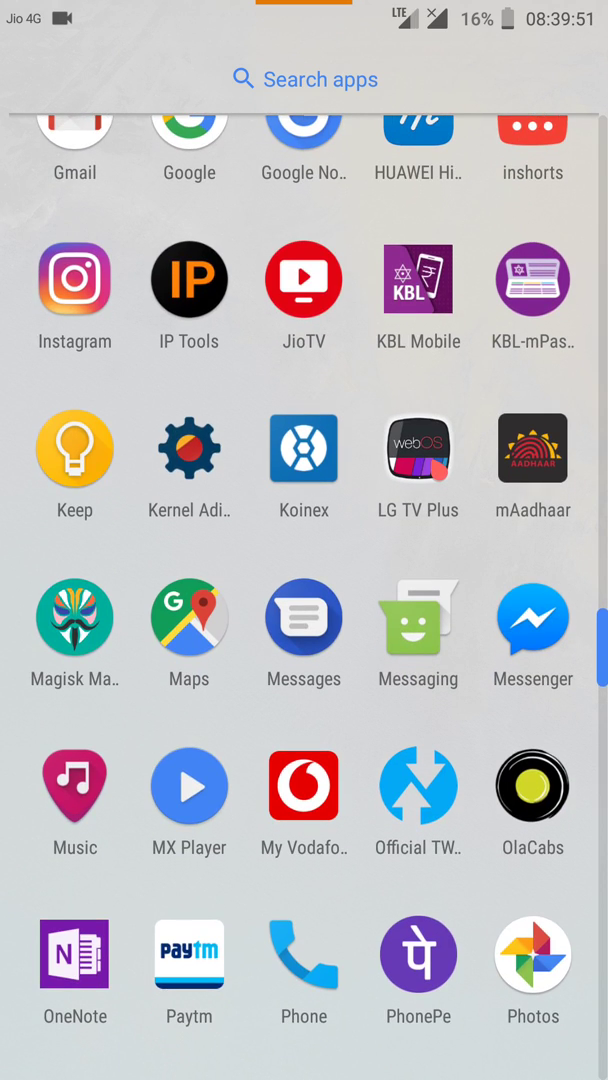
left_click(74, 616)
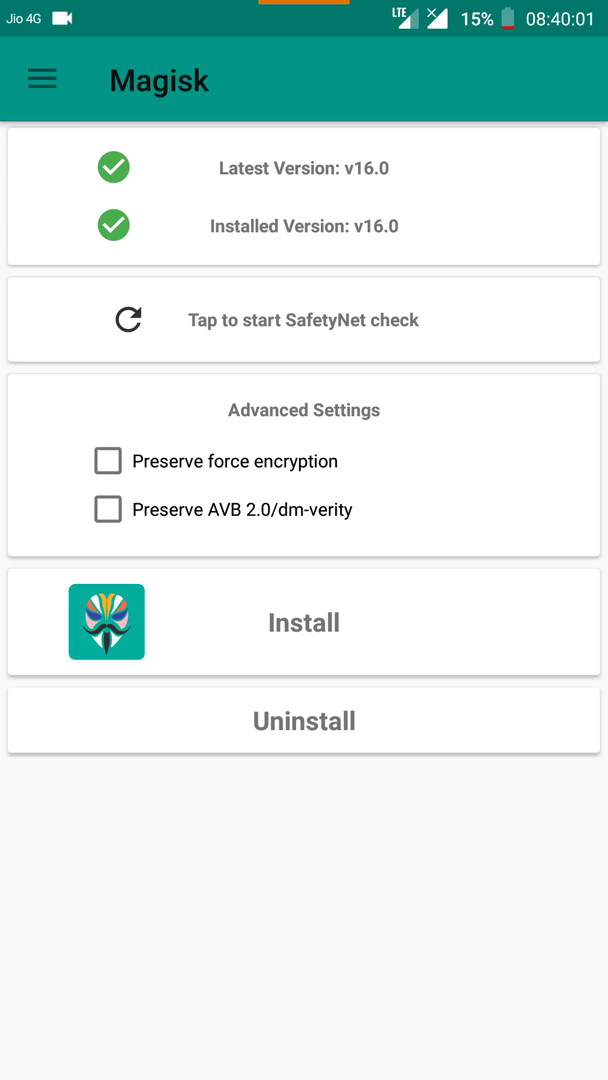
Show the Magisk Hide list of apps hideable from root detection via the side menu.
left_click(42, 80)
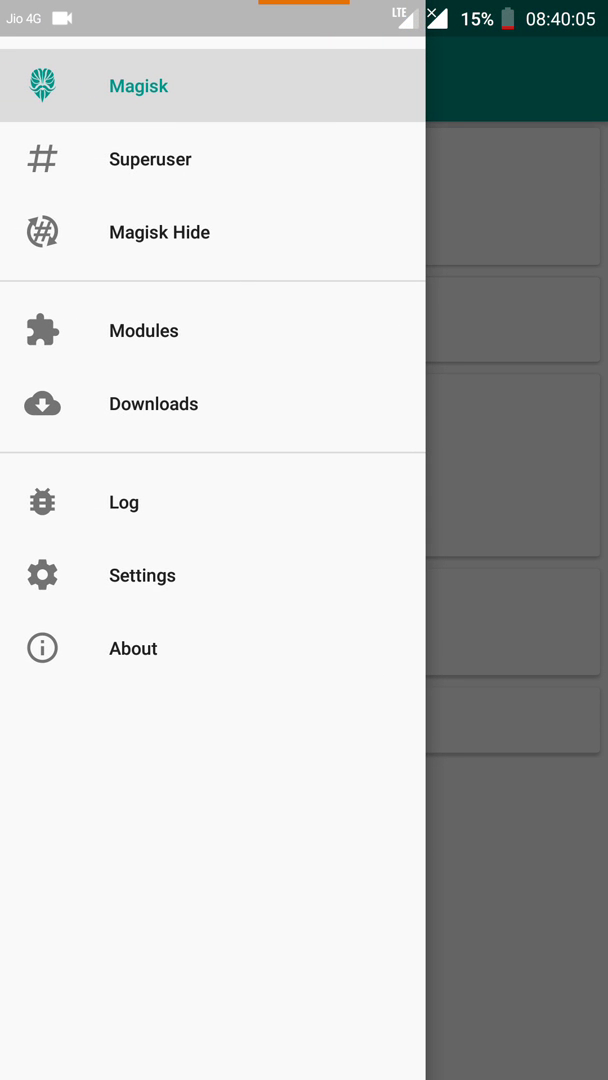
left_click(138, 84)
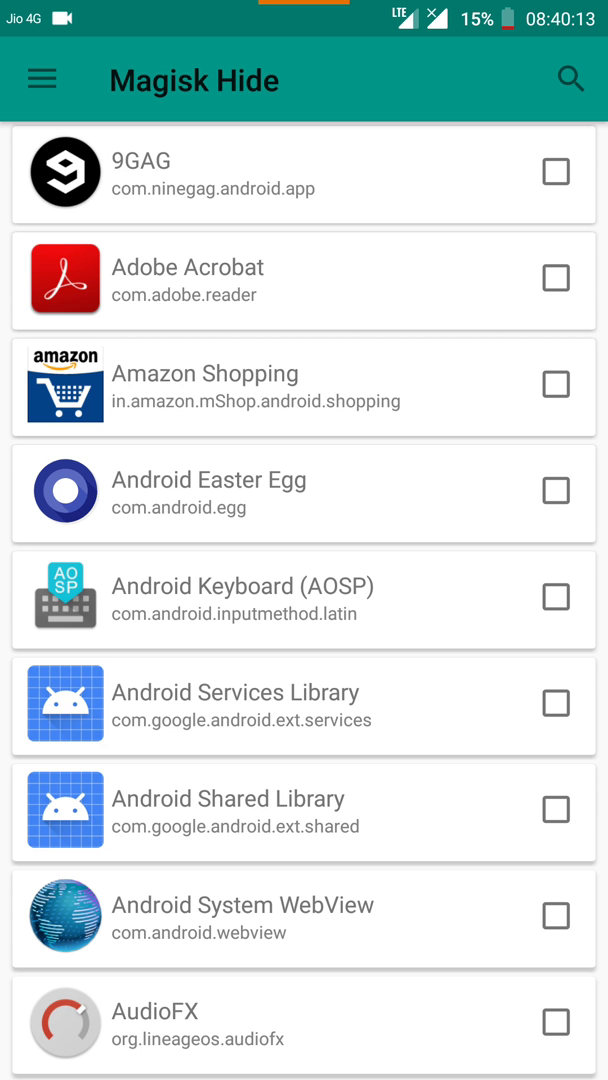
left_click(568, 80)
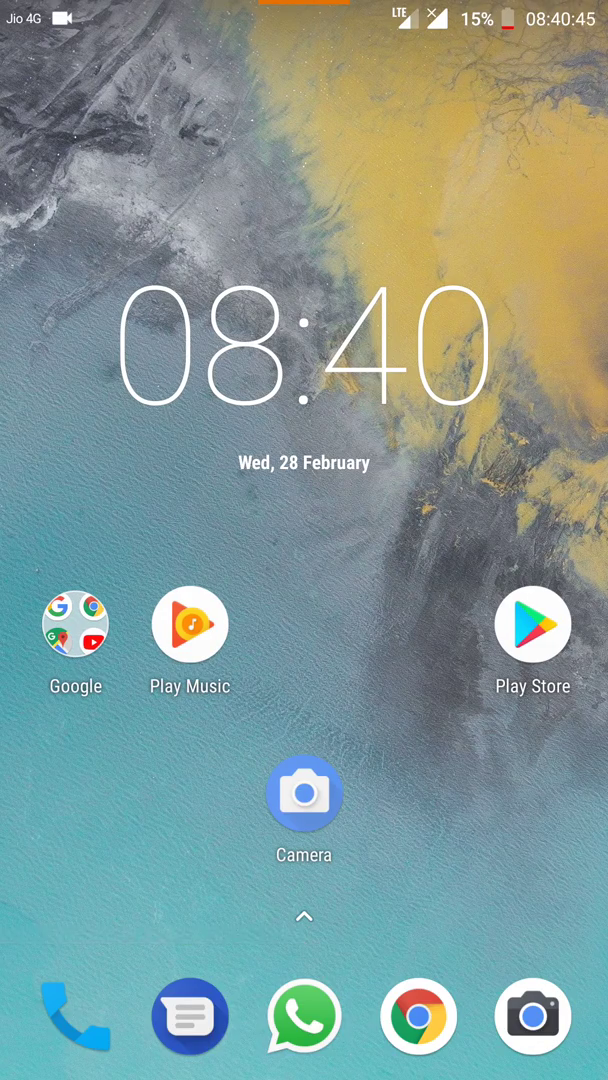
Launch Google Camera, focus on the phone, and browse modes like Slow Motion, Panorama, Photo Sphere.
left_click(304, 792)
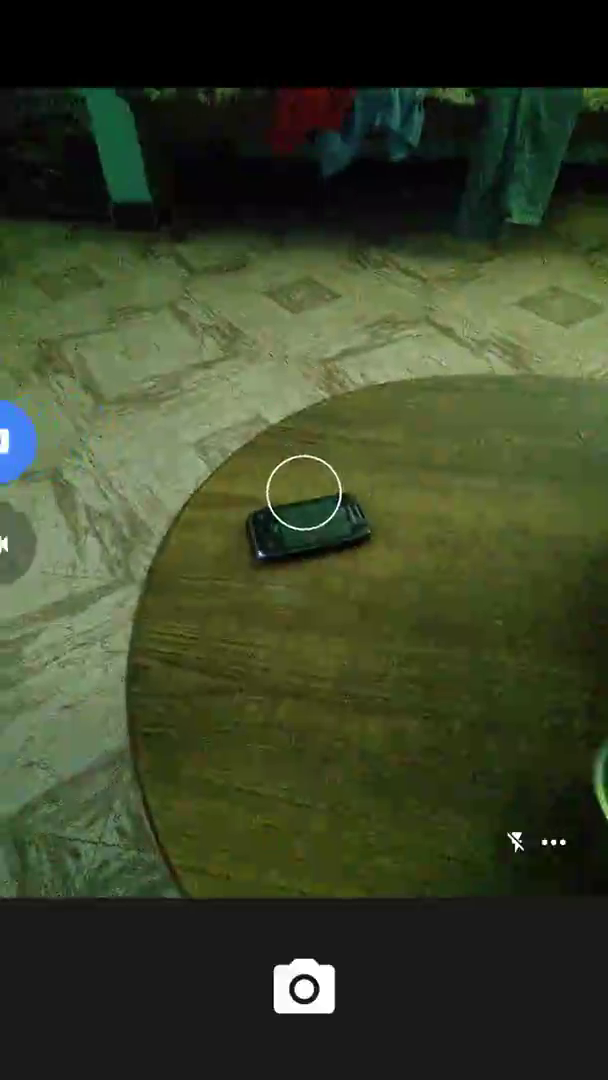
left_click(552, 842)
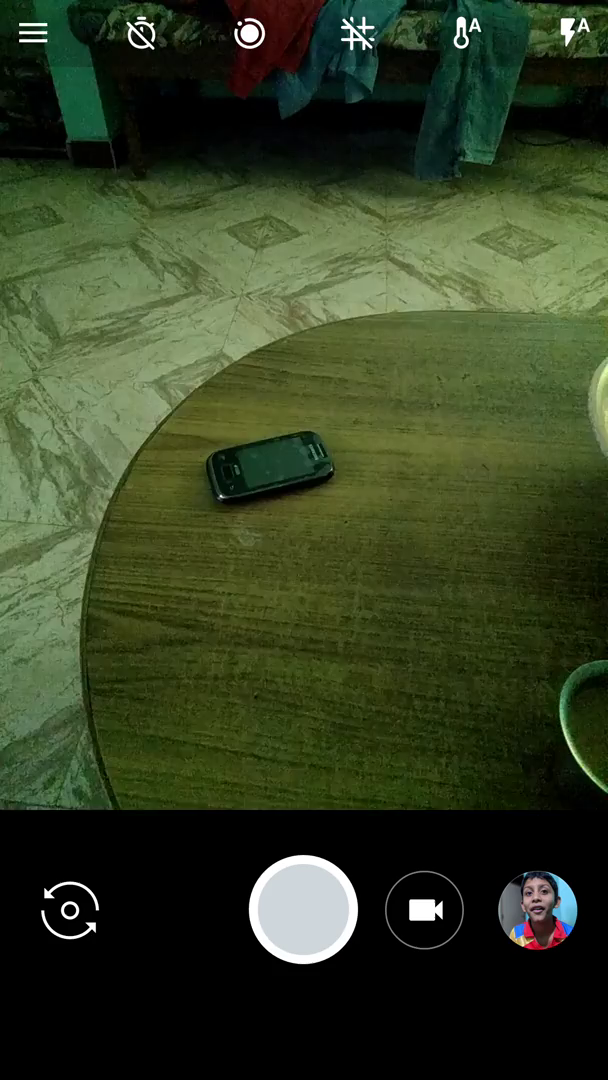
left_click(32, 32)
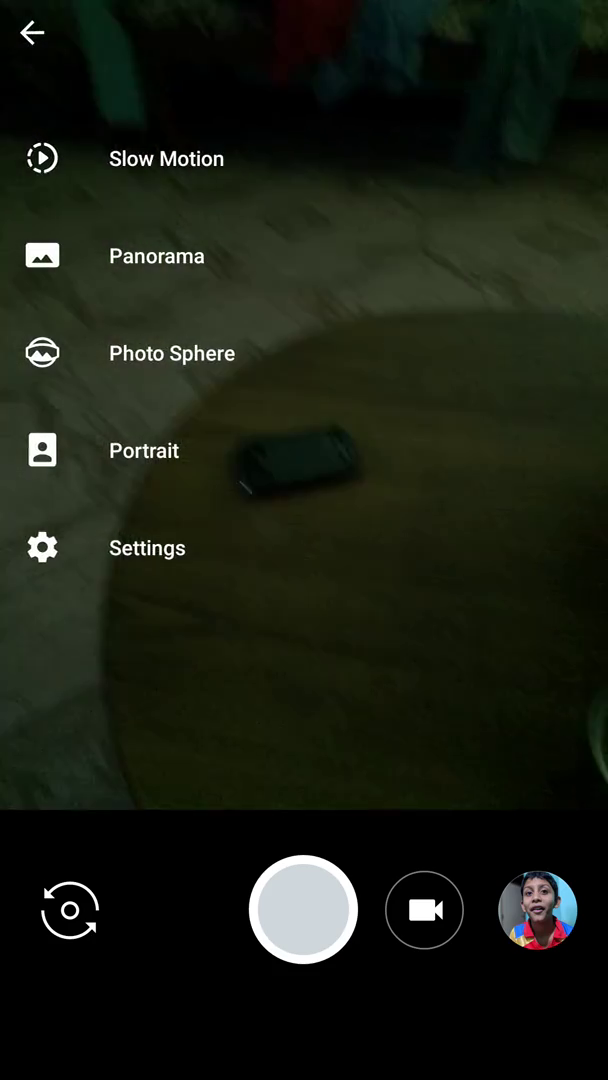
left_click(304, 404)
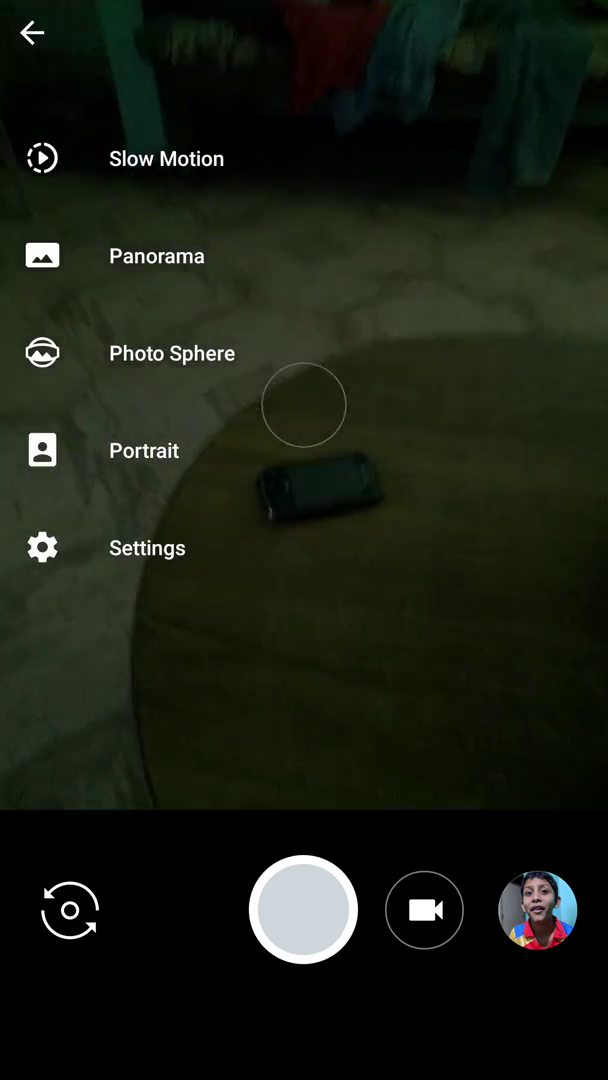
left_click(32, 32)
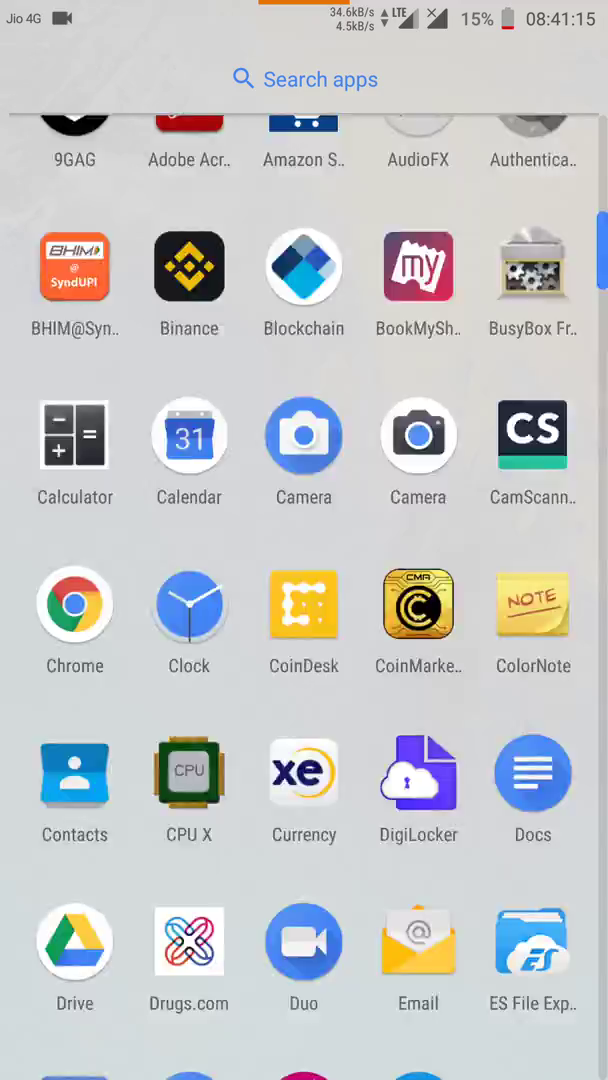
Scroll the app drawer through installed apps down to CPU X, Instagram, Paytm and 9GAG.
scroll("down", 3)
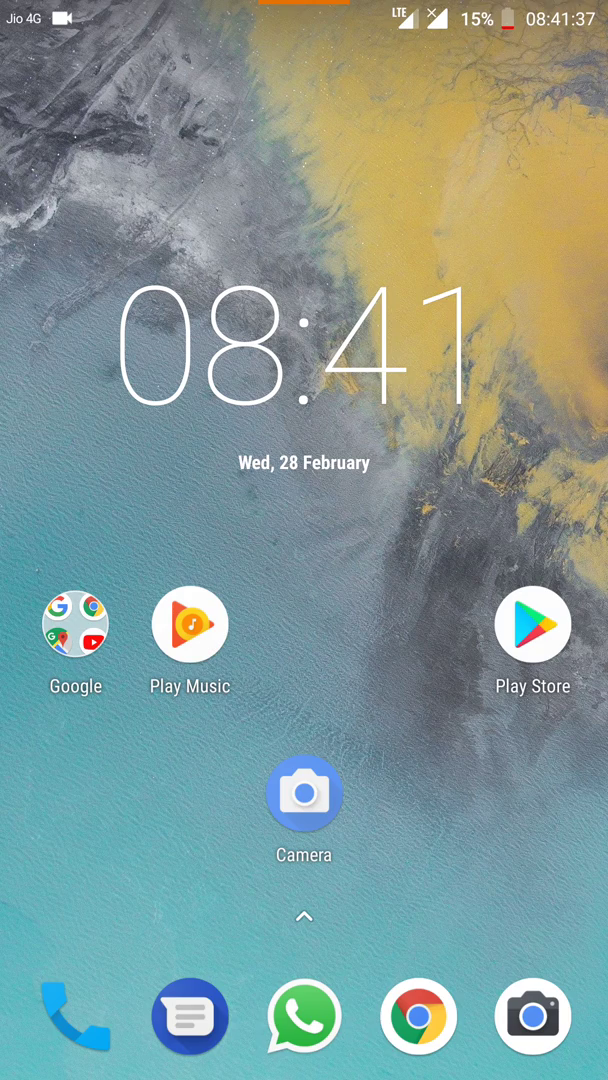
scroll("down", 3)
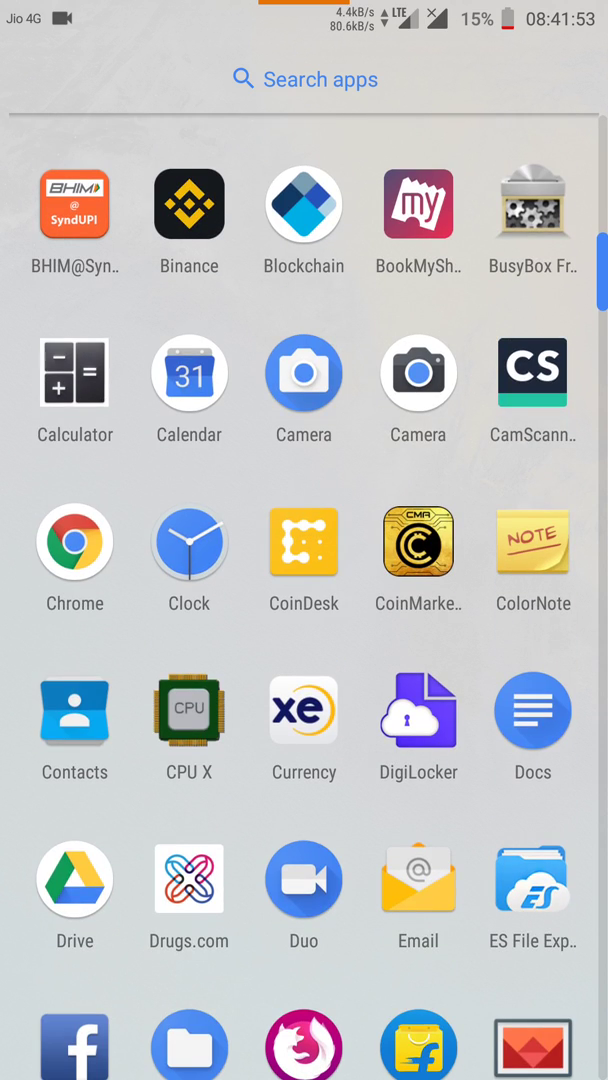
left_click(188, 708)
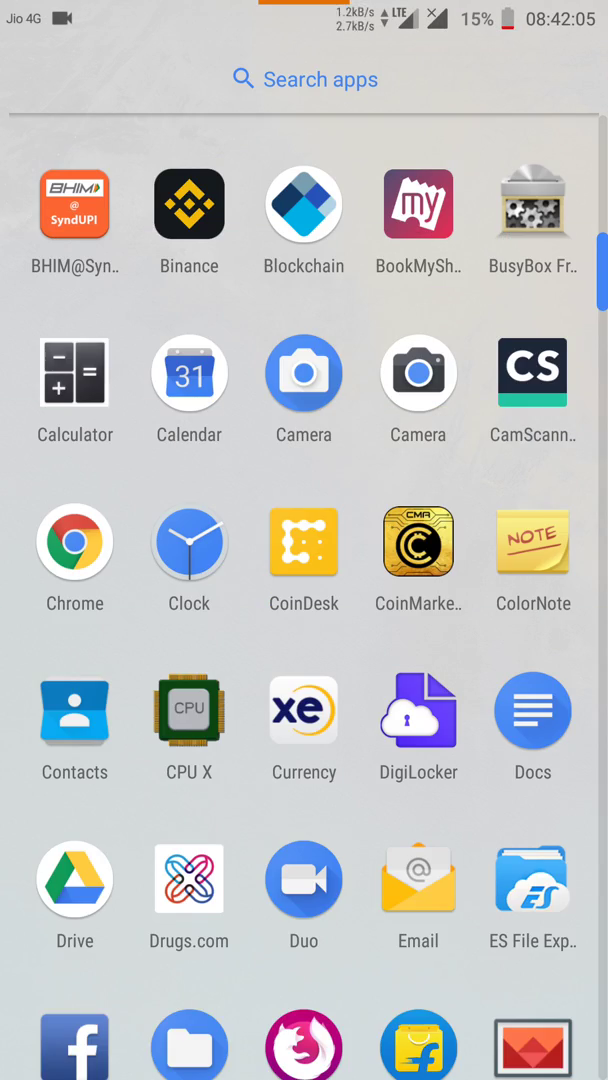
scroll("down", 3)
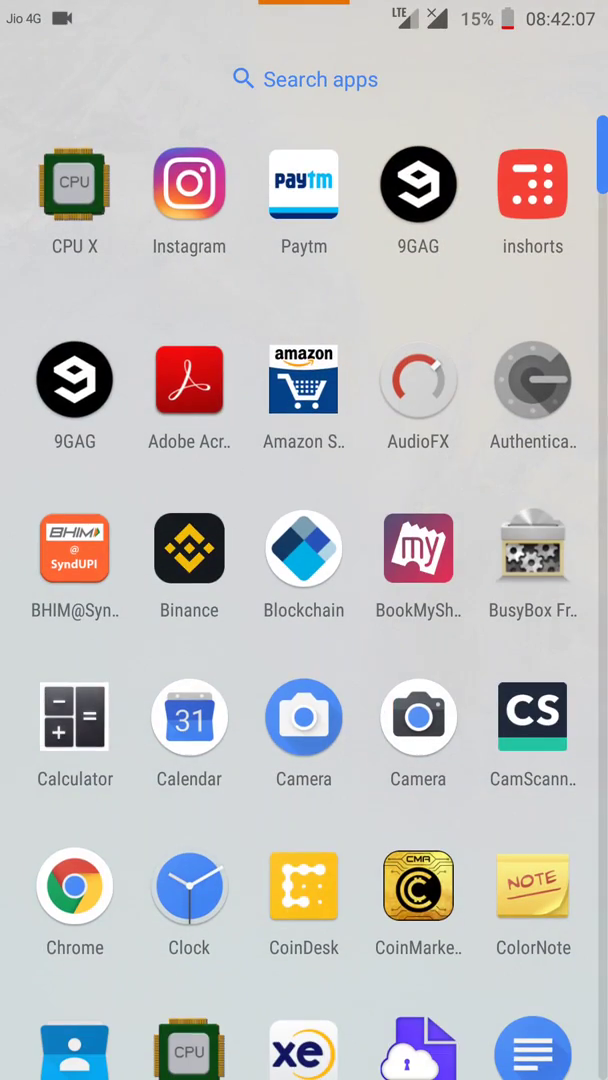